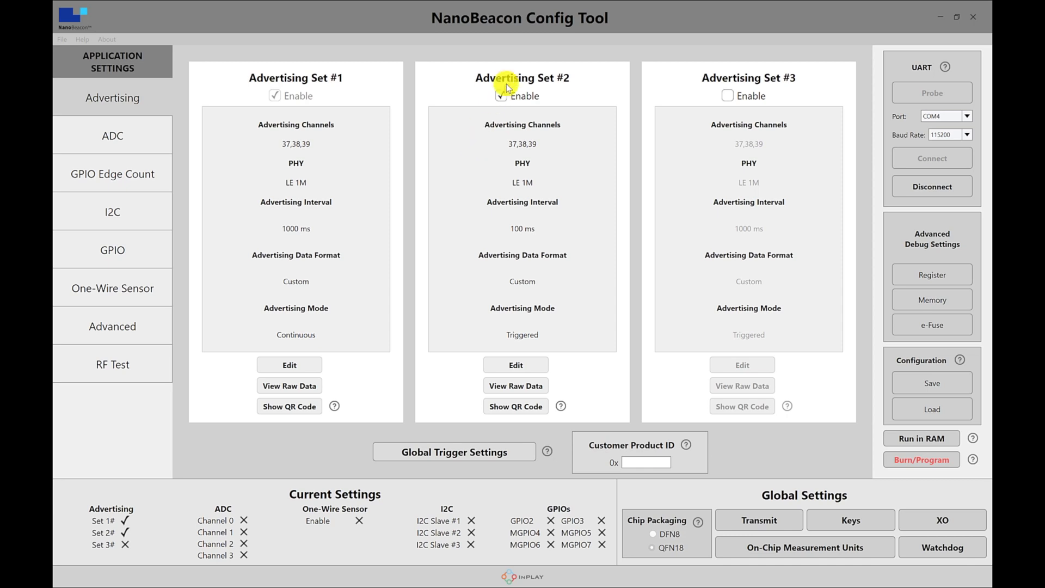
Uncheck Enable on Advertising Set #2, then toggle Set #1's Enable box.
click(501, 96)
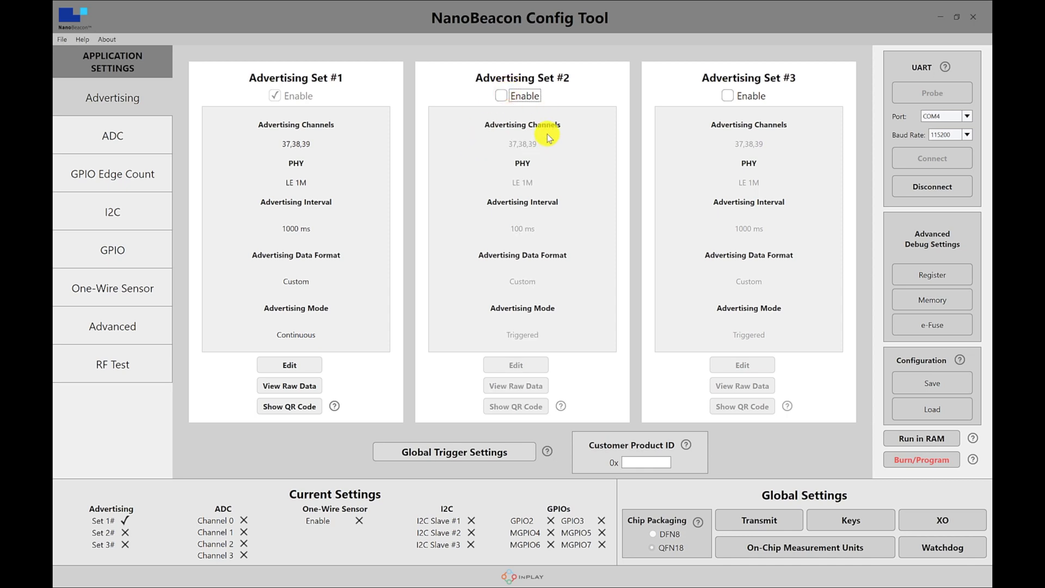
mouse_move(551, 141)
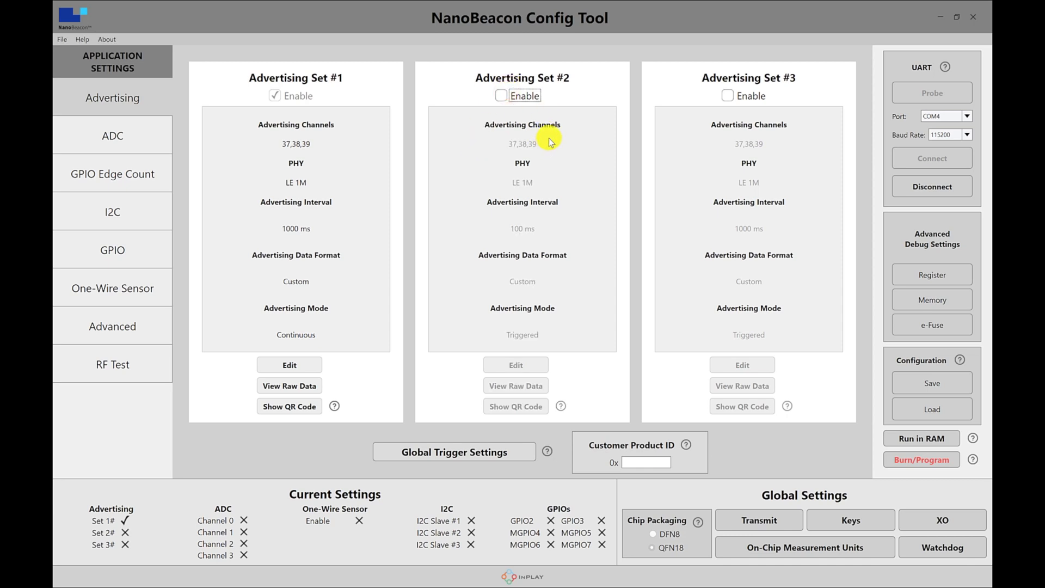
mouse_move(540, 143)
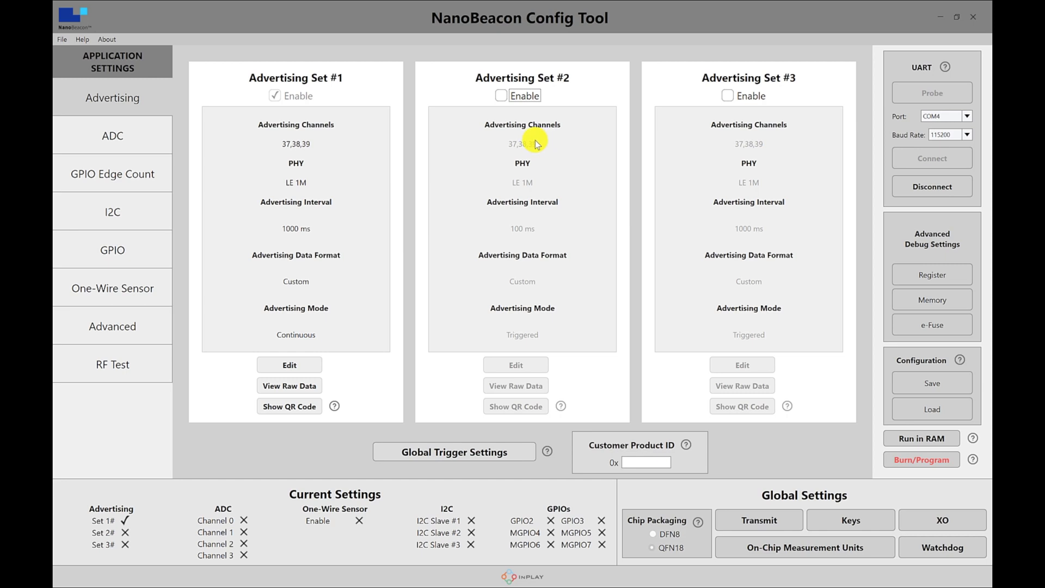
mouse_move(542, 135)
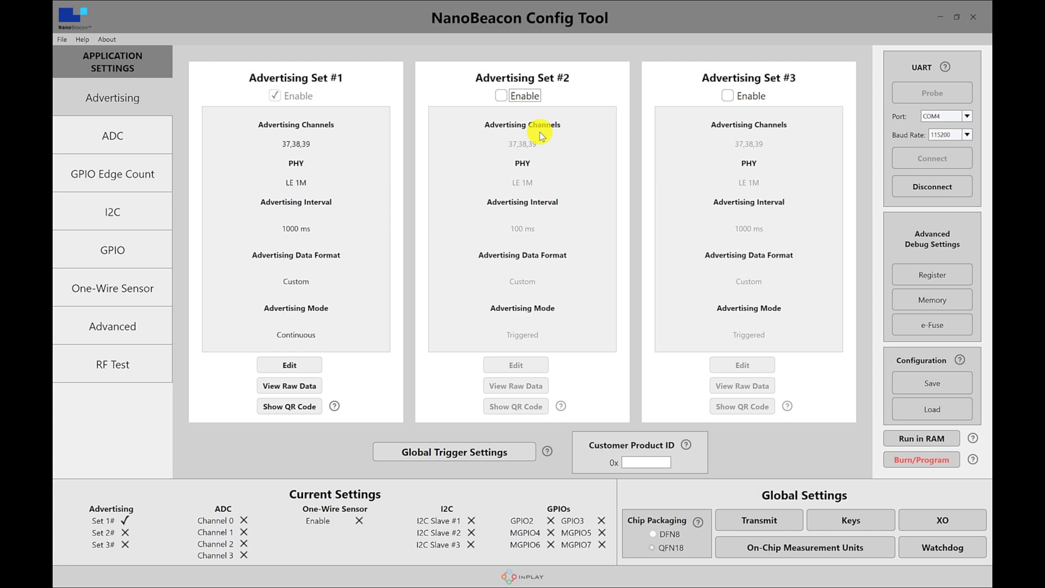
mouse_move(398, 66)
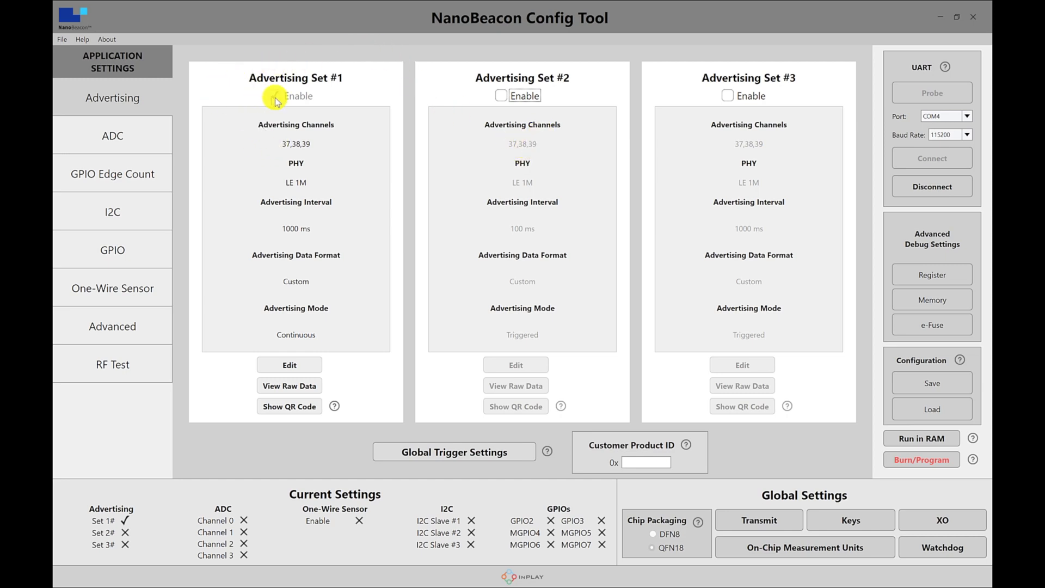
click(274, 96)
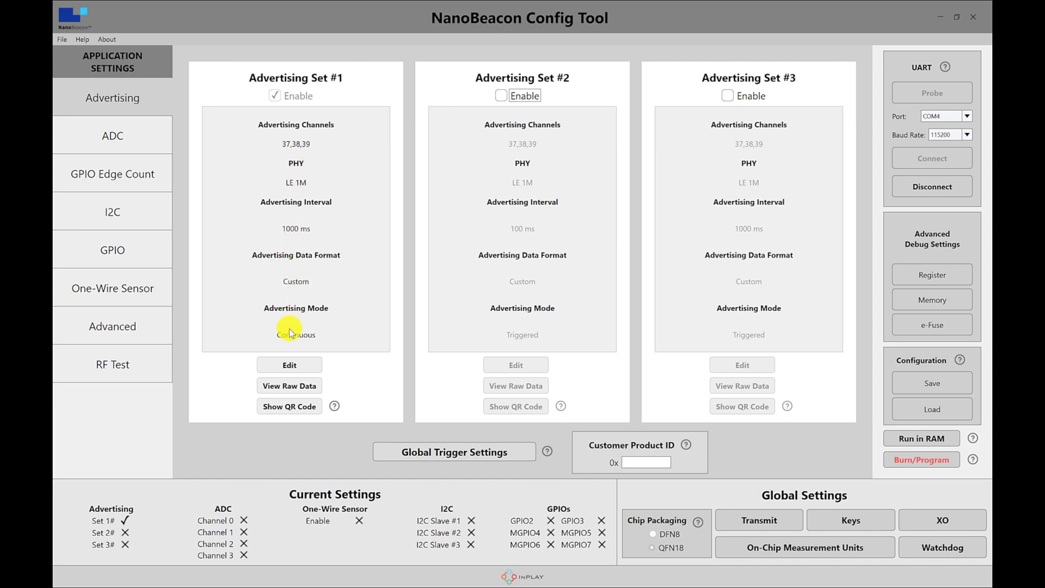
Edit Advertising Set #1 and confirm its advertising interval as 1000 ms.
click(288, 365)
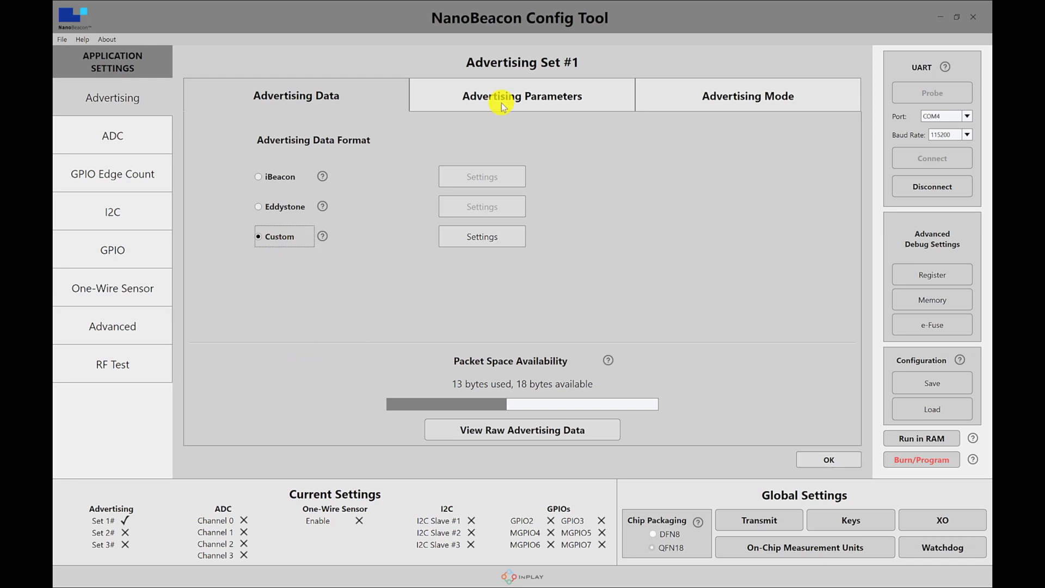
click(522, 96)
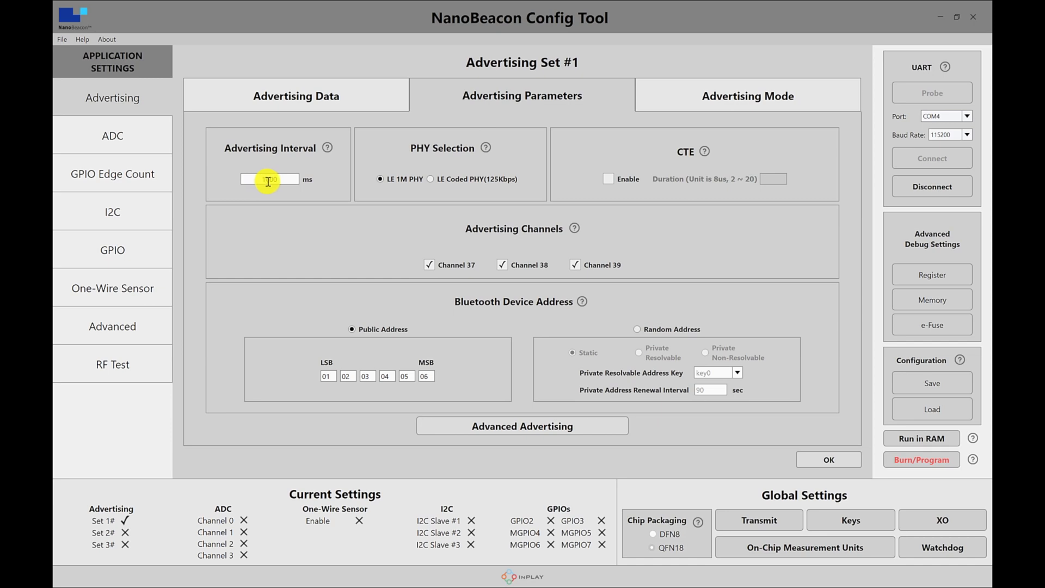
text(100)
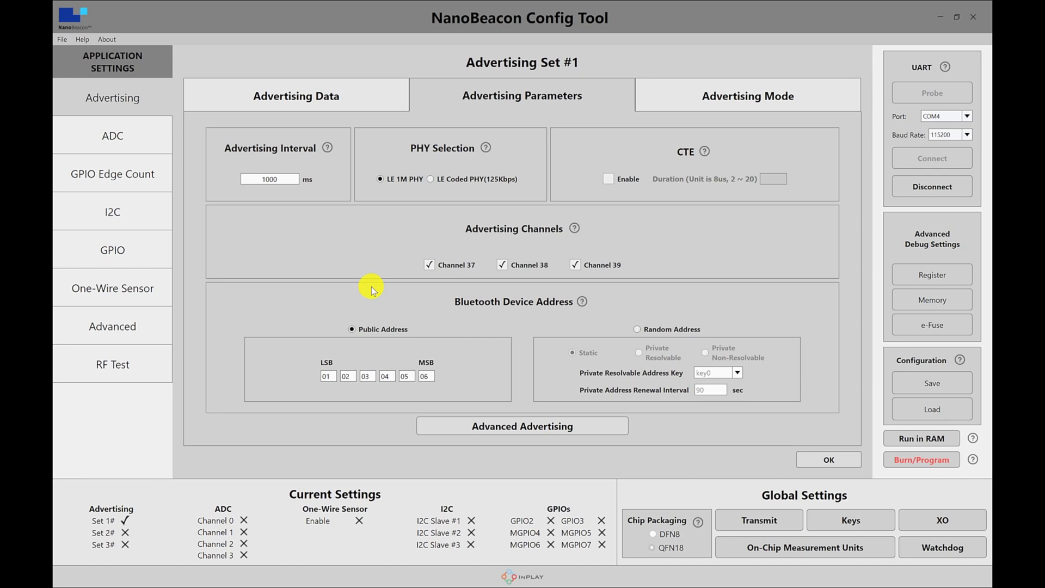
click(295, 96)
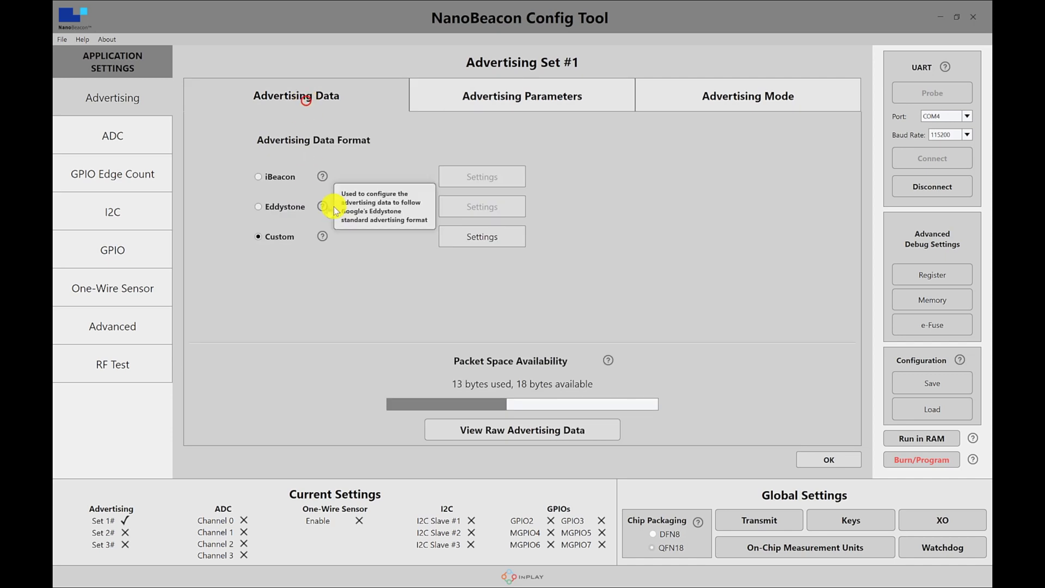
Show Set #1's Custom advertising settings with device name IN100 and manufacturer ID 0x0505.
click(482, 237)
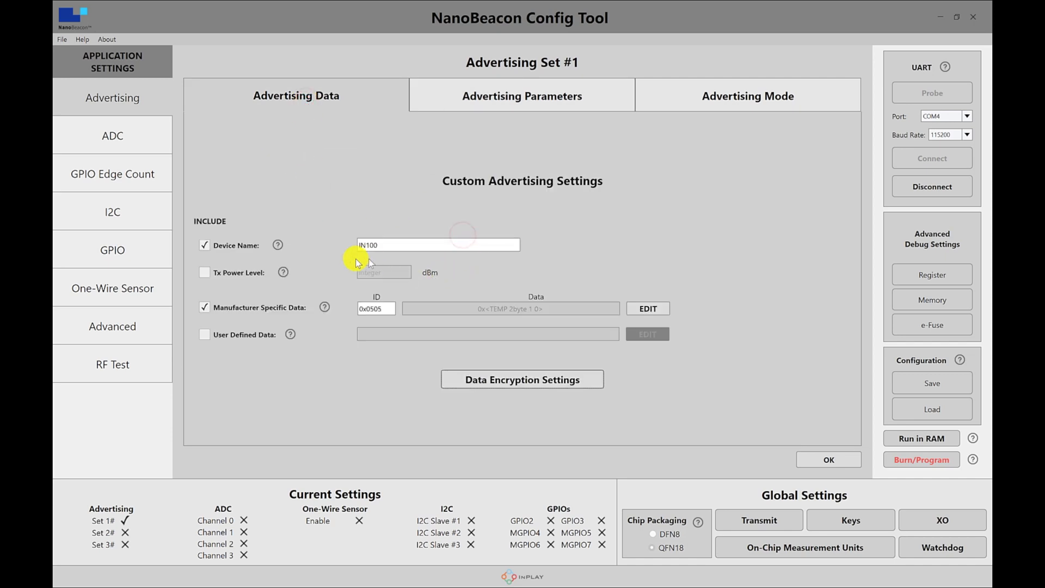
mouse_move(224, 247)
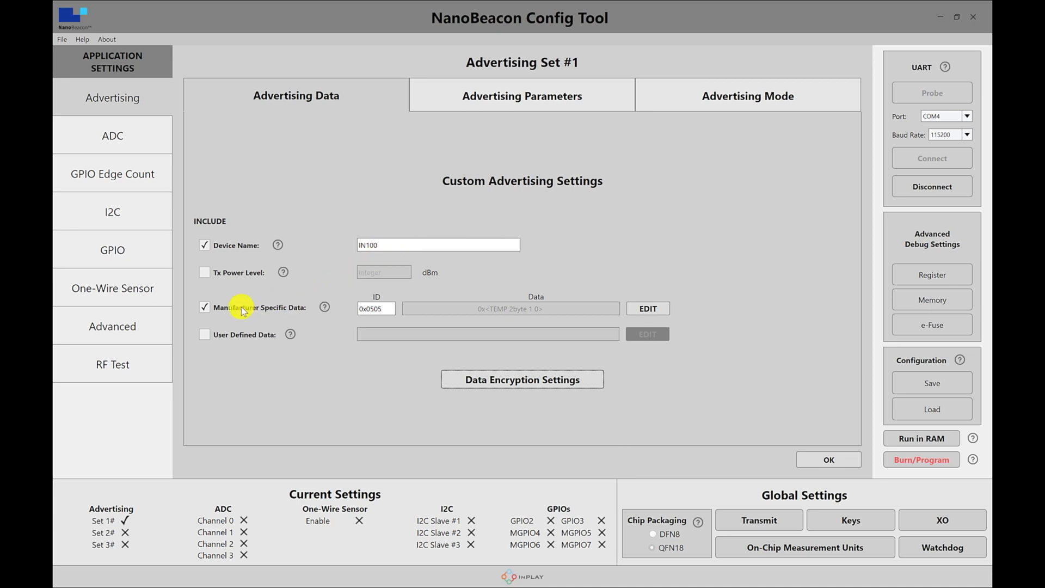
mouse_move(300, 312)
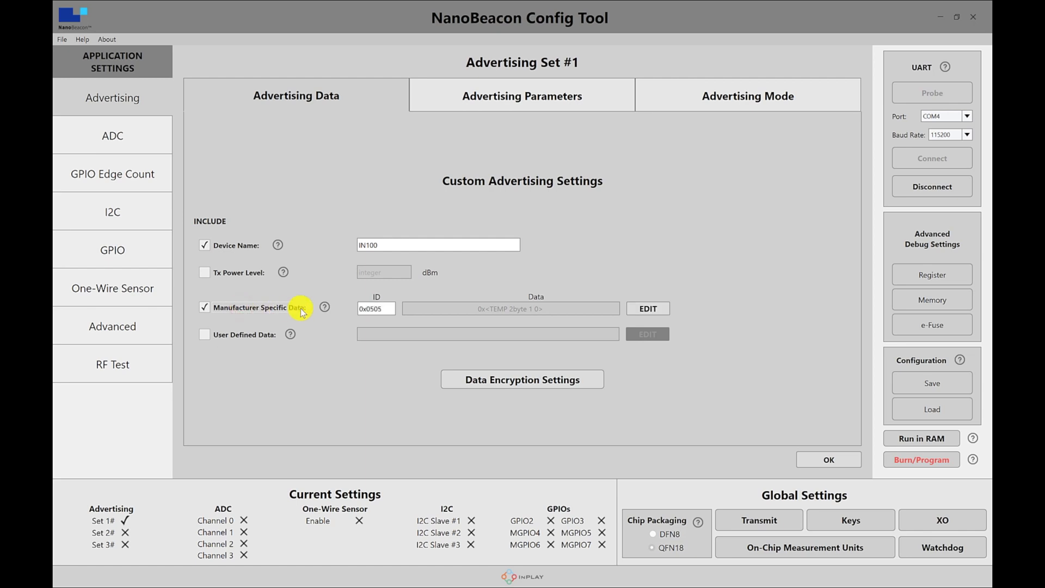
click(376, 308)
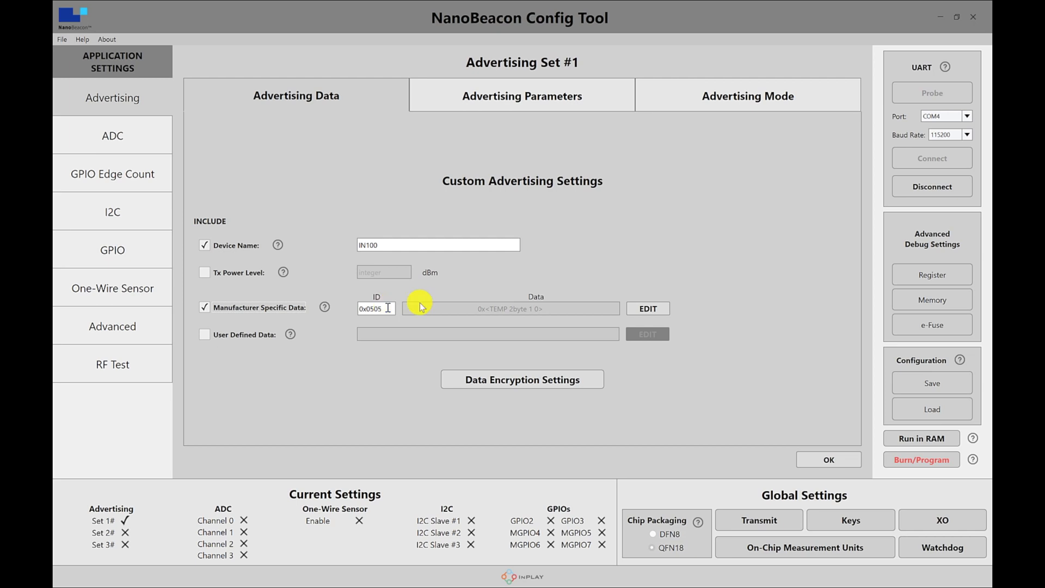
mouse_move(647, 308)
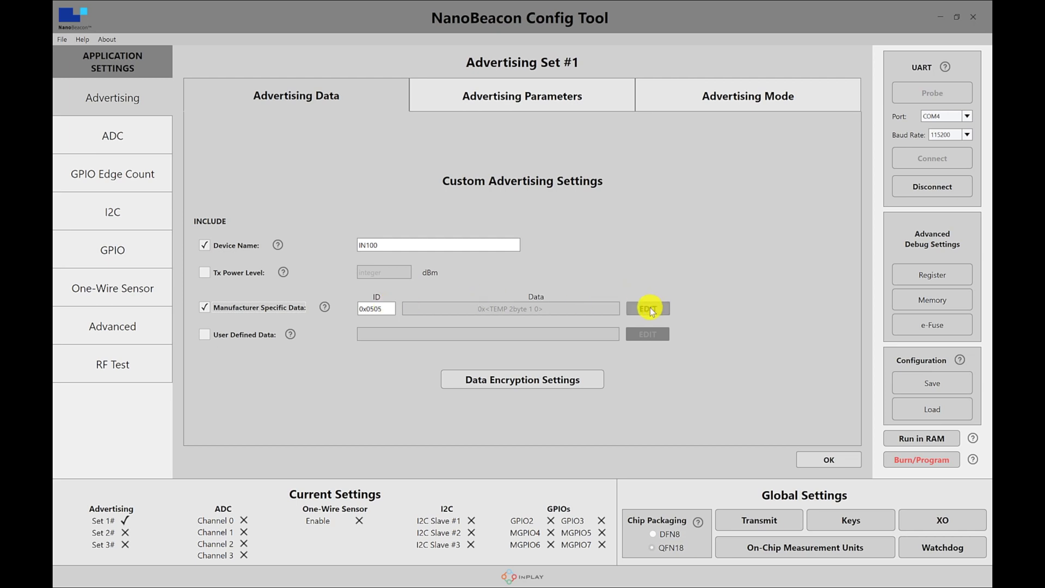
Clear Set #1's manufacturer data and append a 2-byte Internal Temperature value.
click(647, 309)
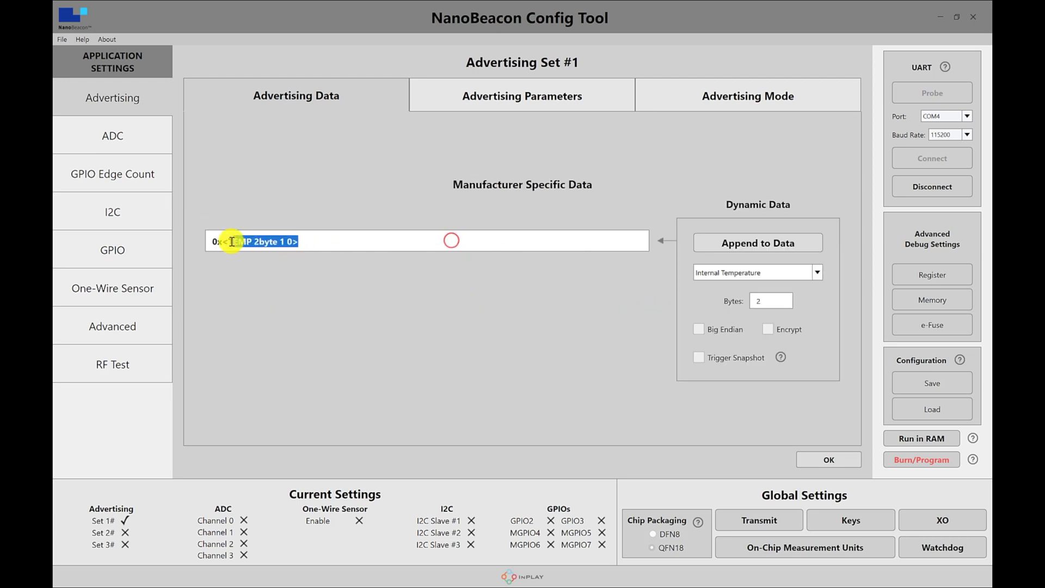
key(Delete)
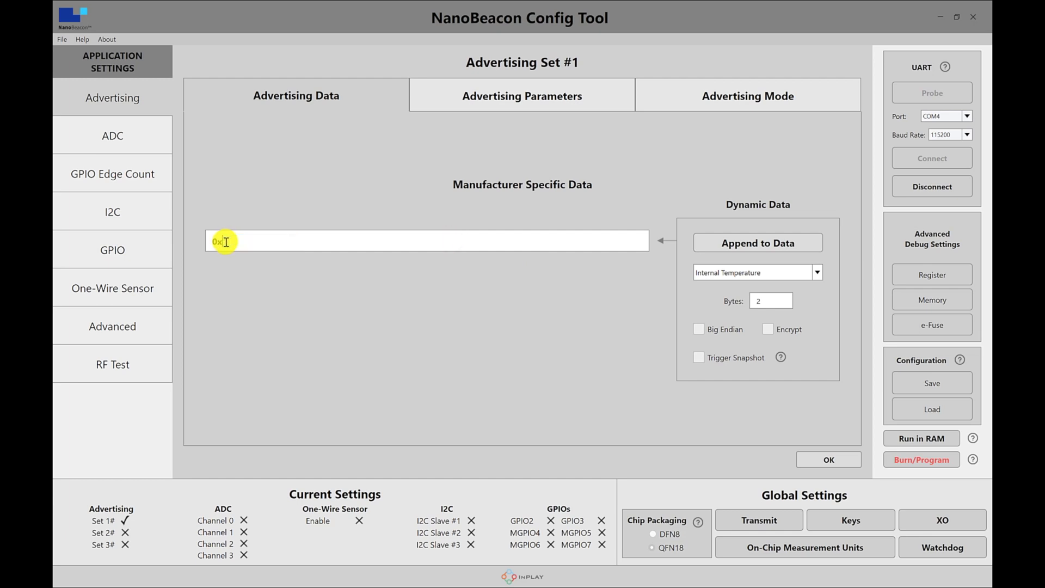
click(816, 272)
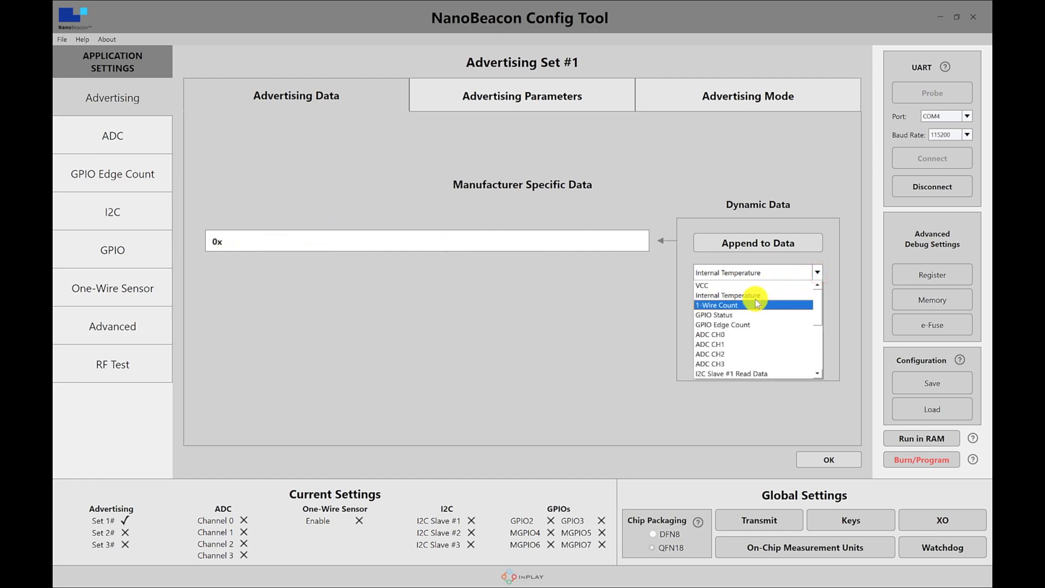
click(729, 295)
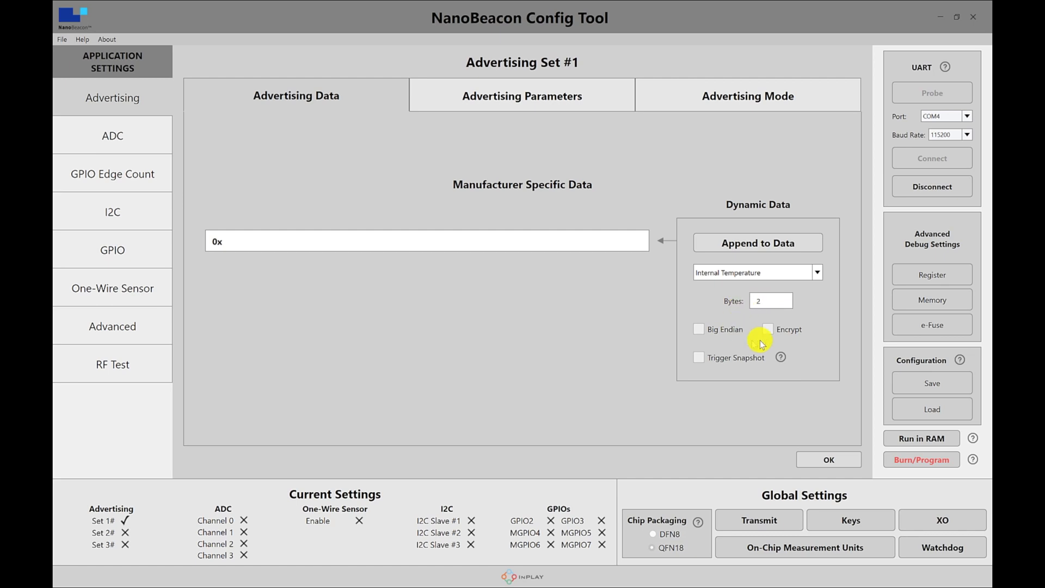
click(771, 301)
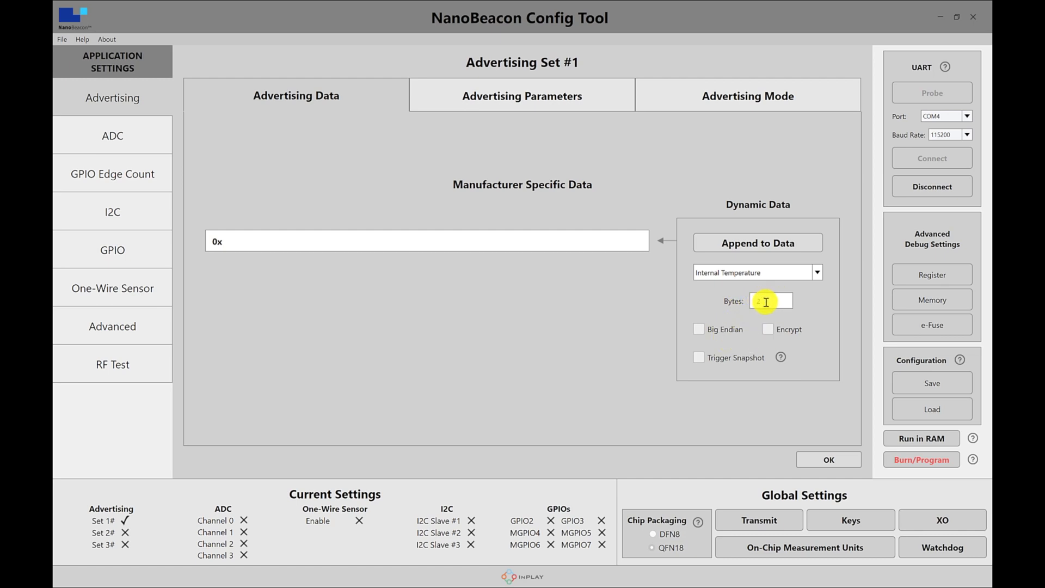
text(2)
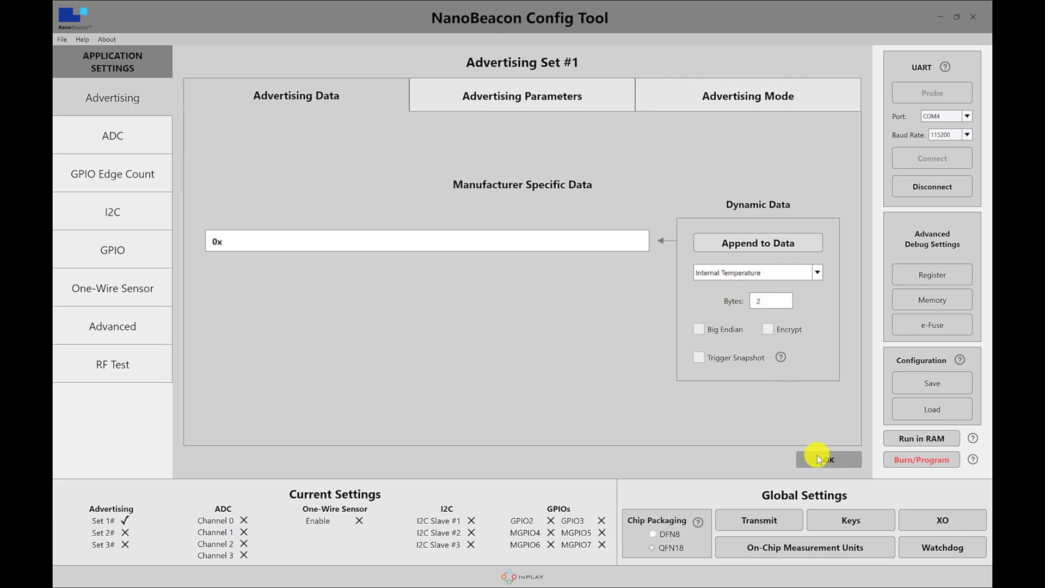
click(758, 242)
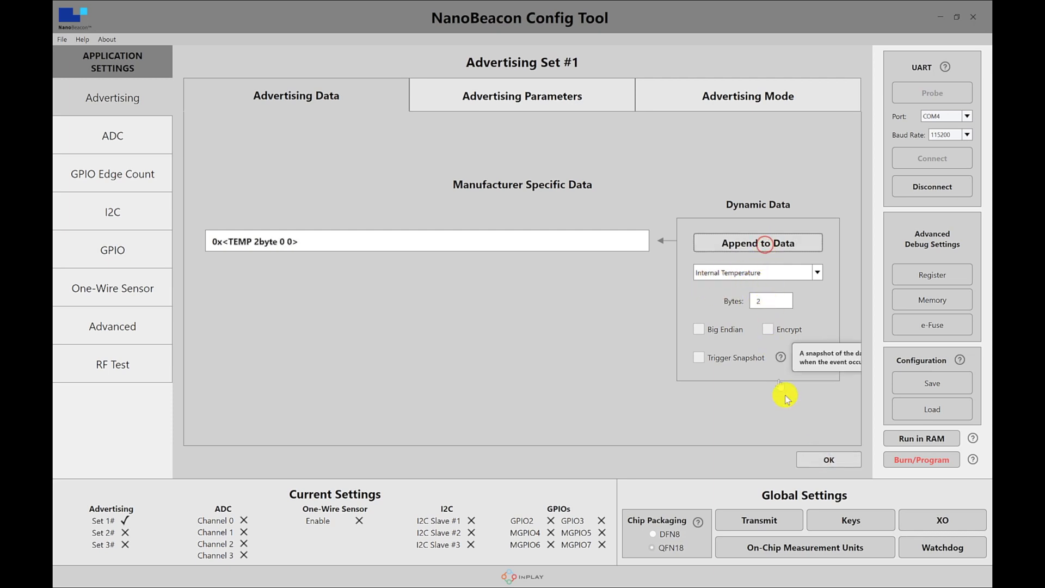
Save the data, then set Set #1 to Triggered Advertising on High Trigger 2, event count 3, Single Trigger.
click(827, 460)
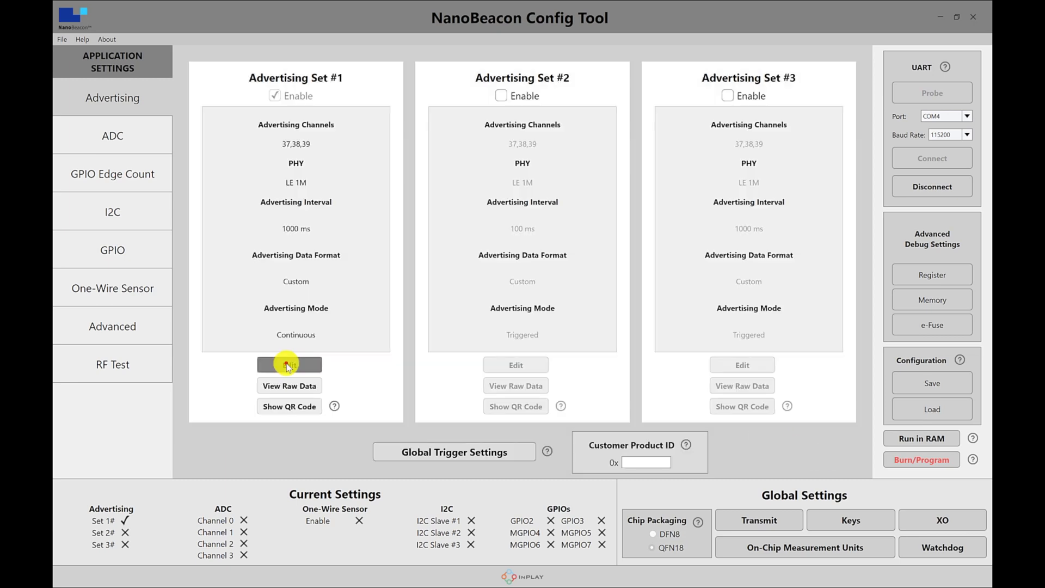
click(289, 364)
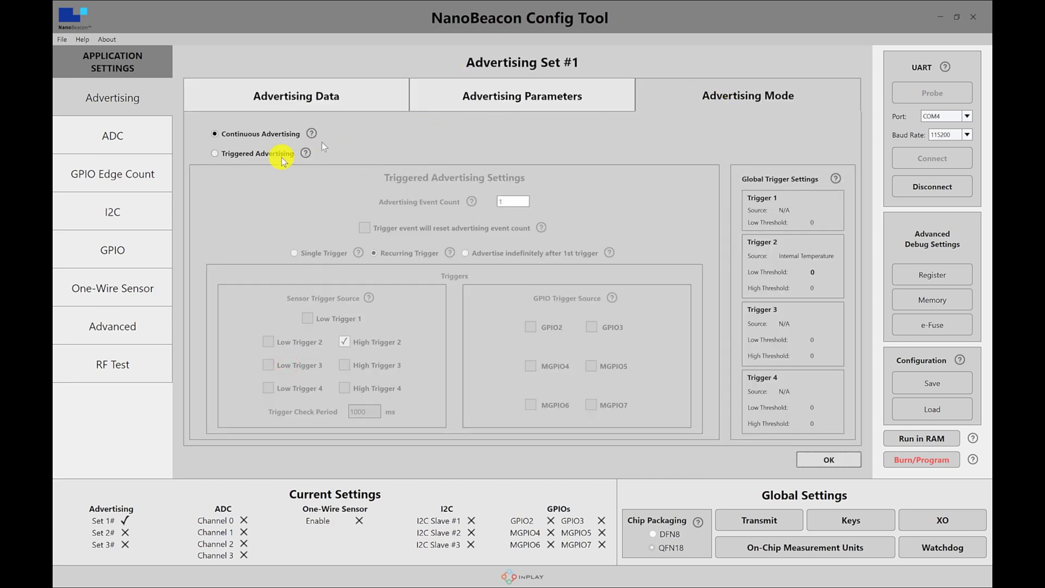
click(215, 153)
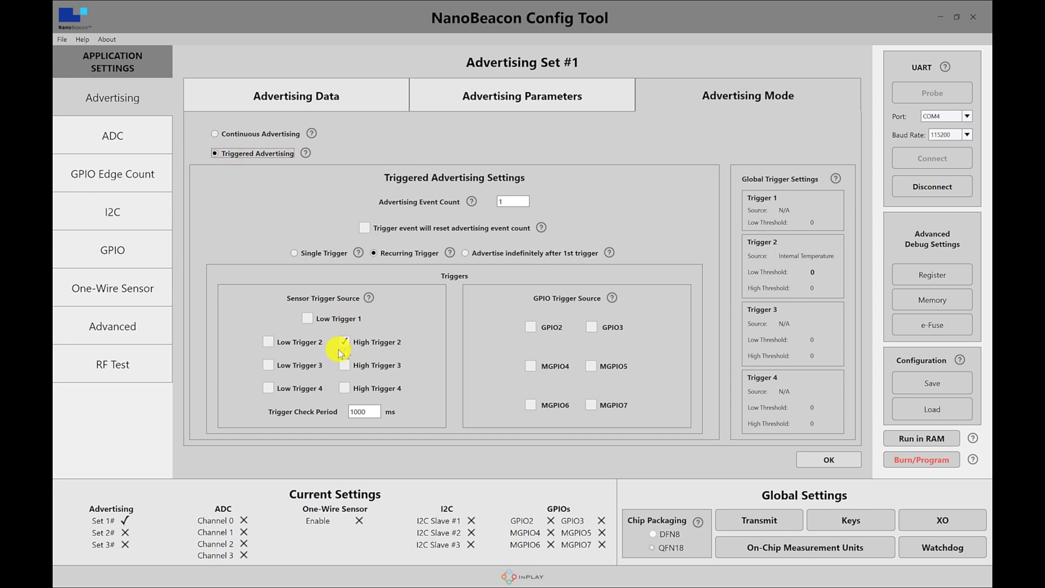
click(345, 342)
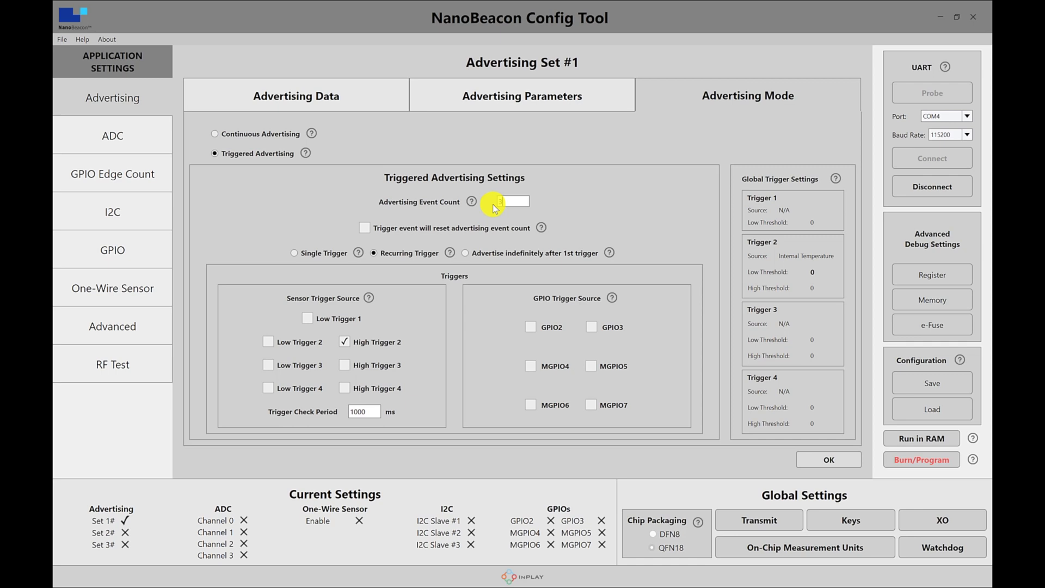
mouse_move(472, 203)
text(3)
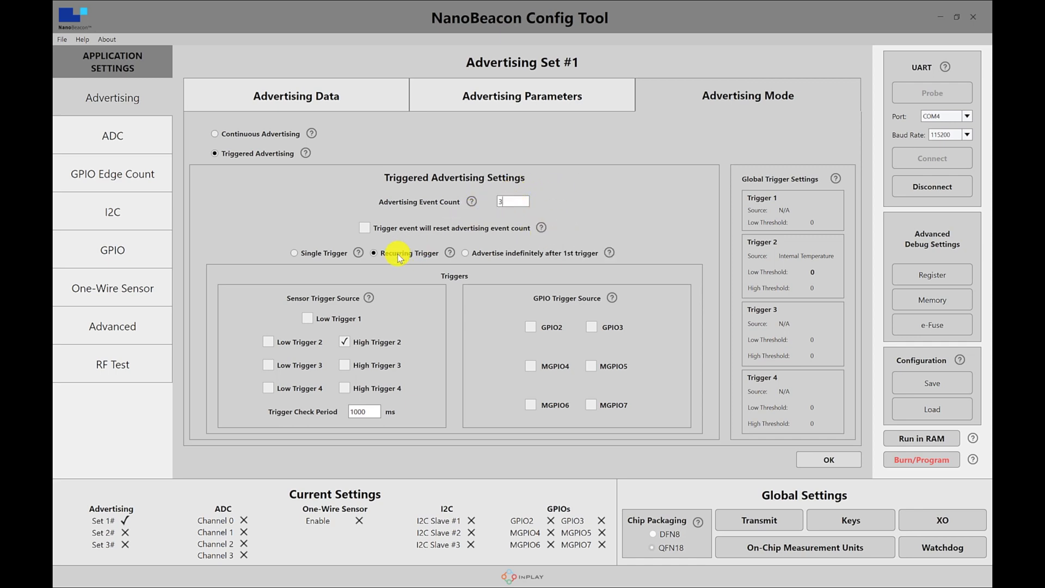
click(294, 252)
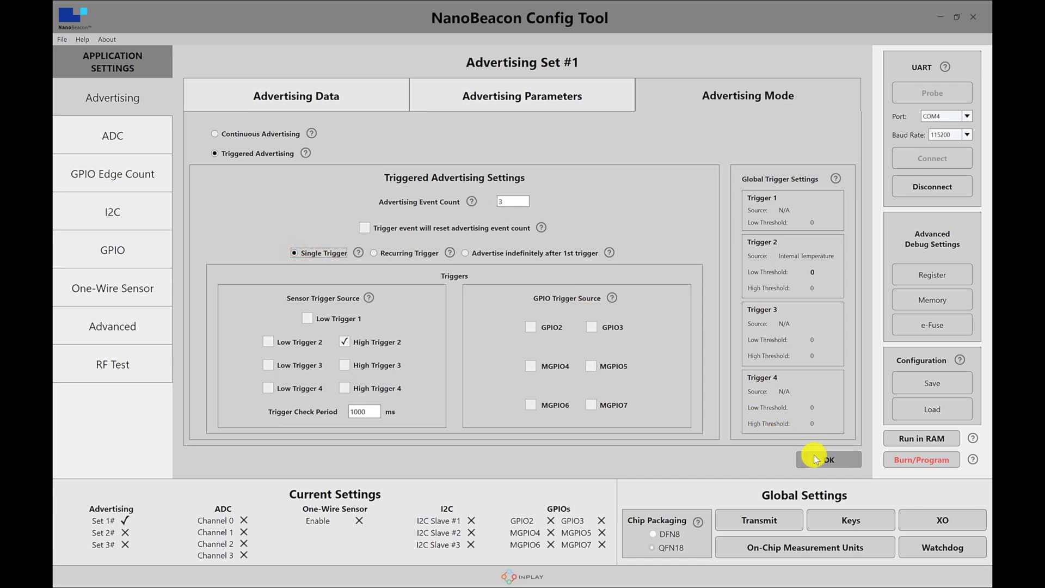
click(829, 459)
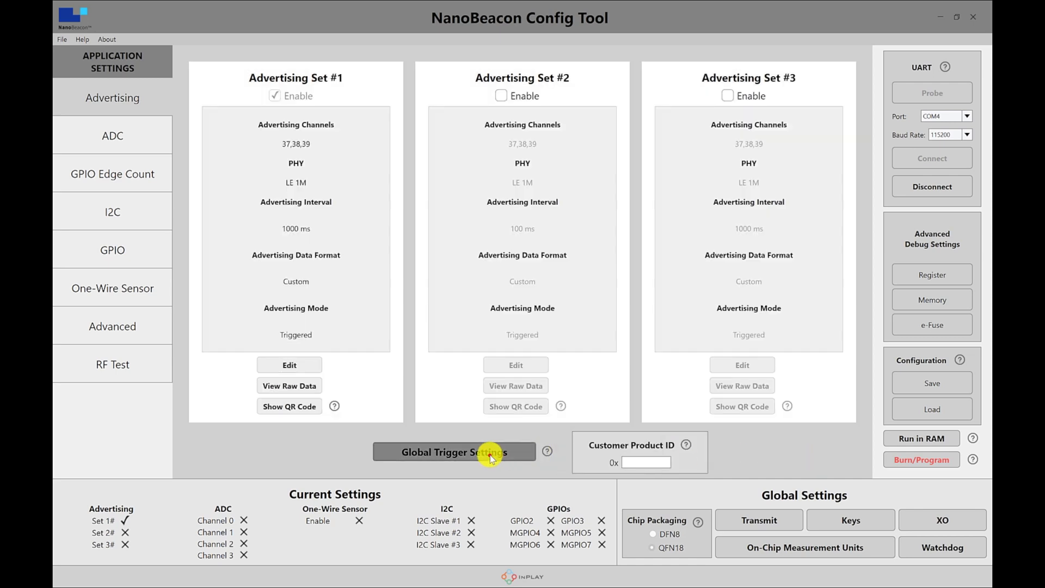
Compute 27 ÷ 0.00390625 = 6,912 in Calculator and set Trigger 2's High Threshold to 7000.
click(453, 452)
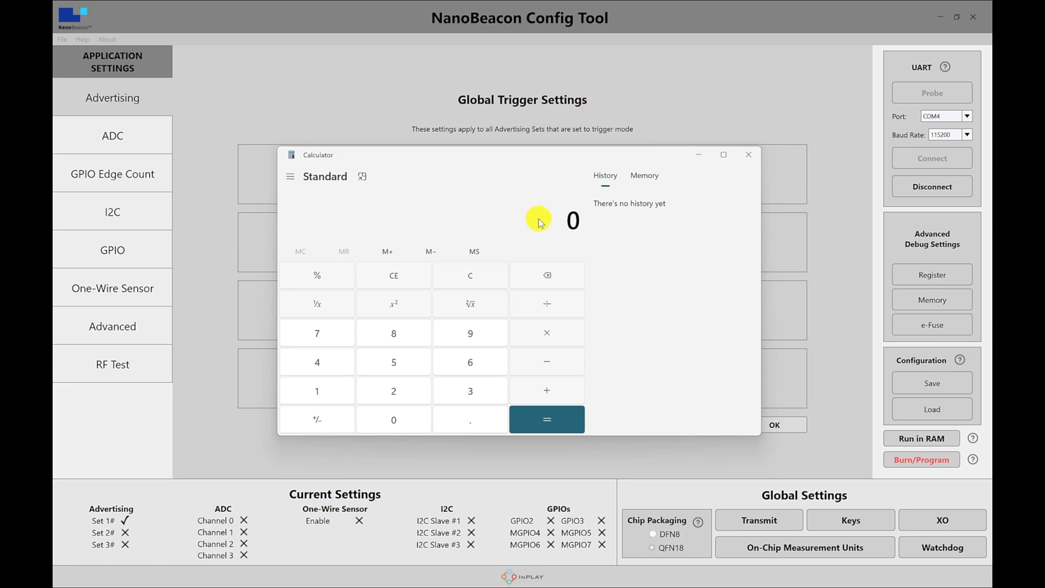
mouse_move(554, 180)
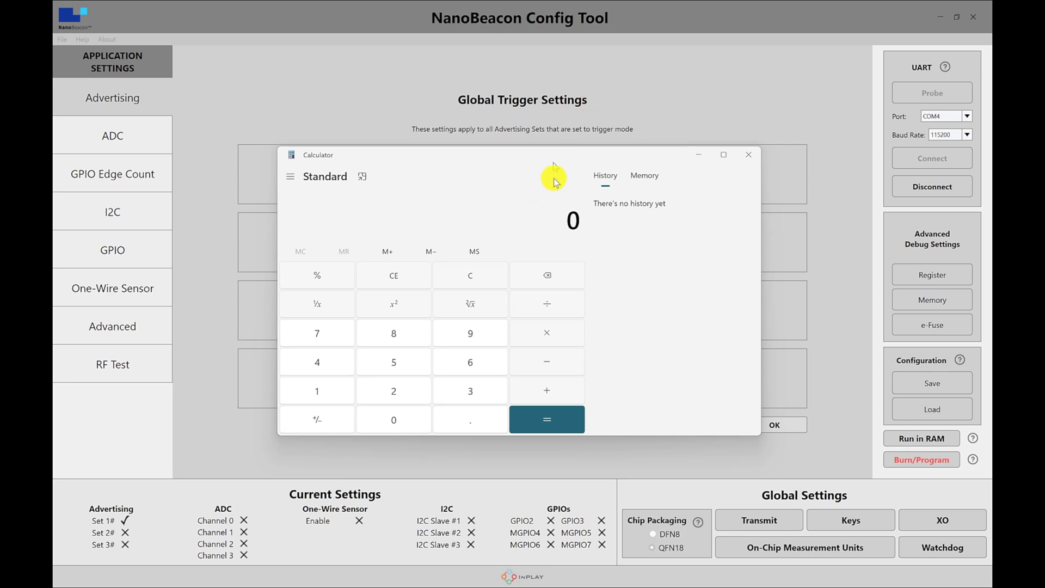
mouse_move(508, 219)
text(27)
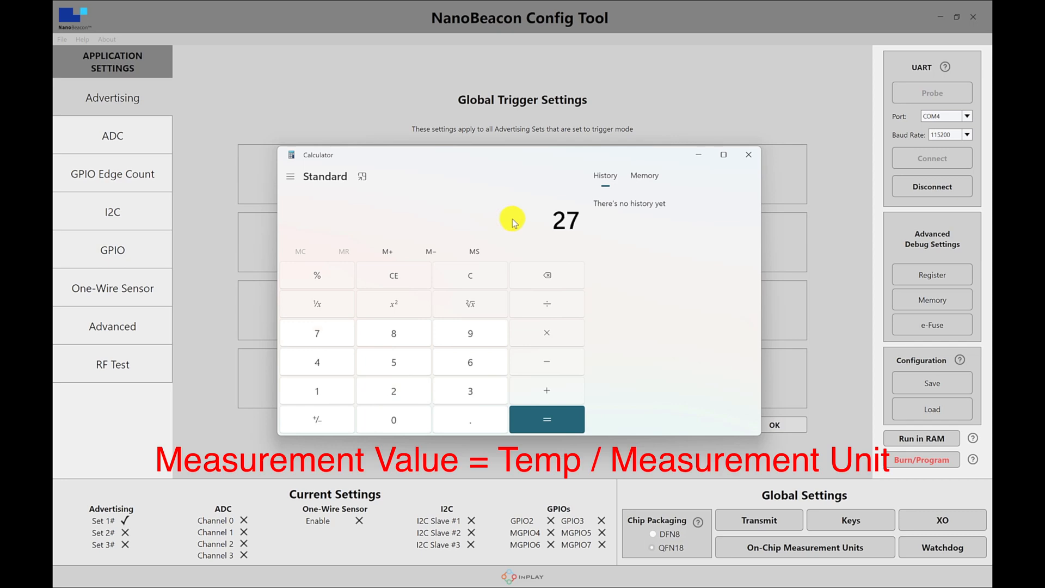
click(545, 304)
text(0.0039062)
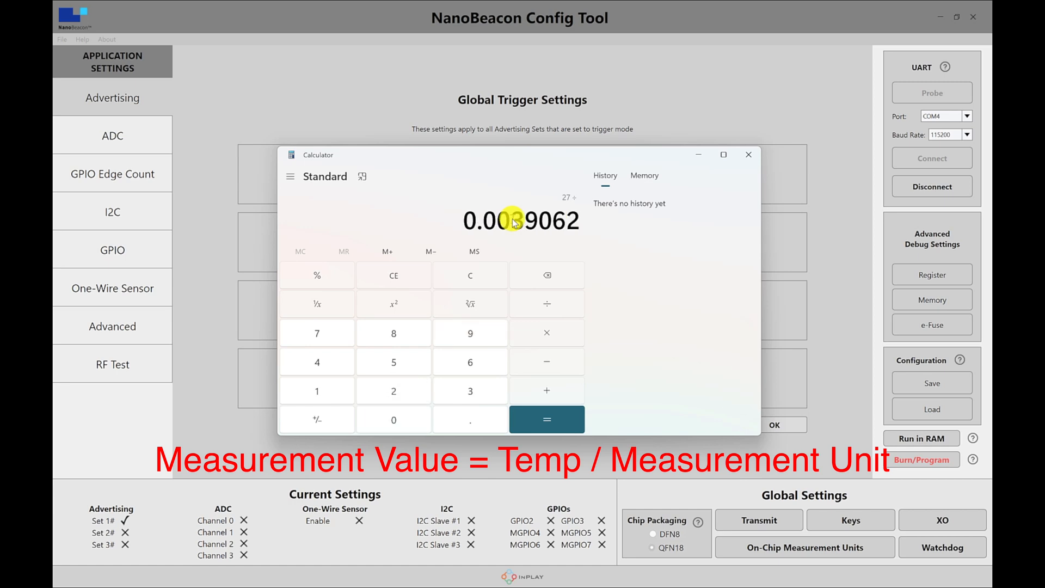
click(545, 420)
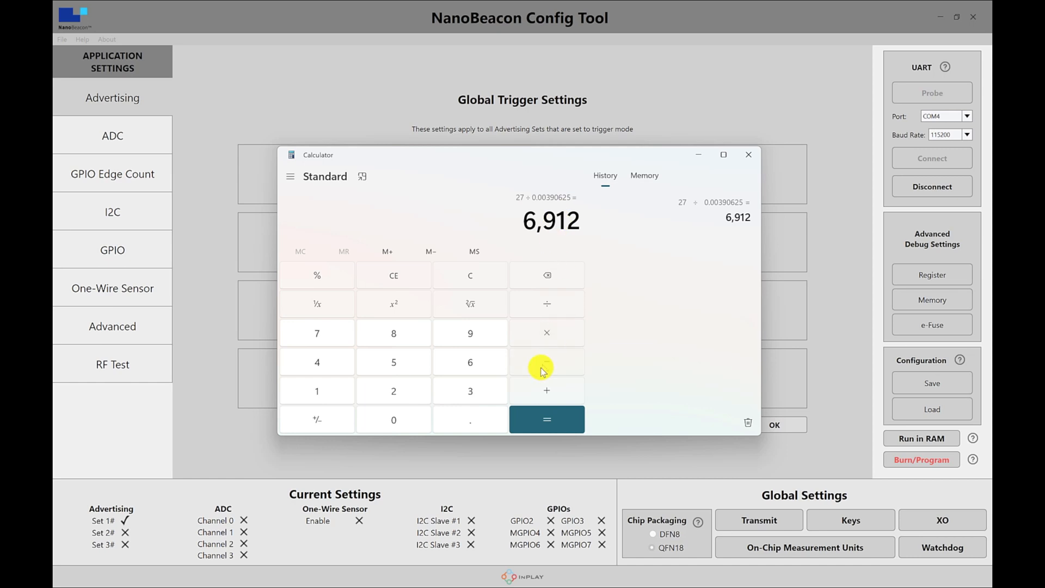
mouse_move(745, 150)
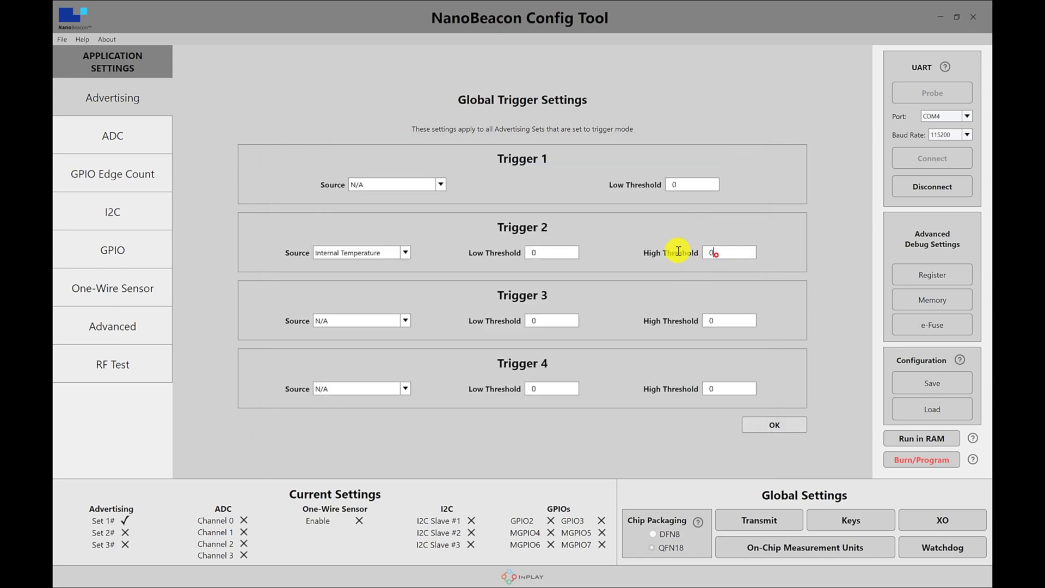
text(7000)
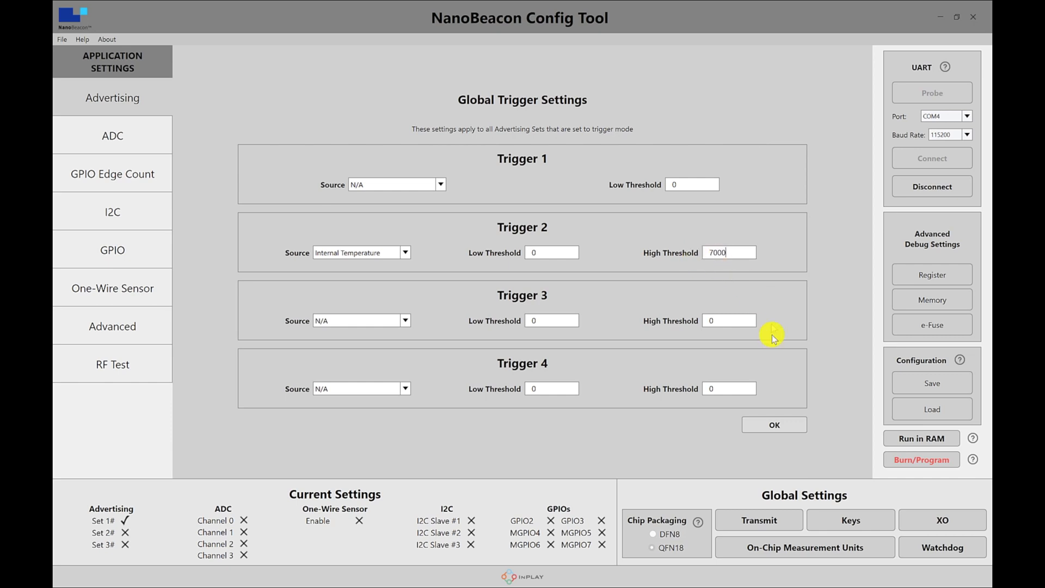
click(774, 424)
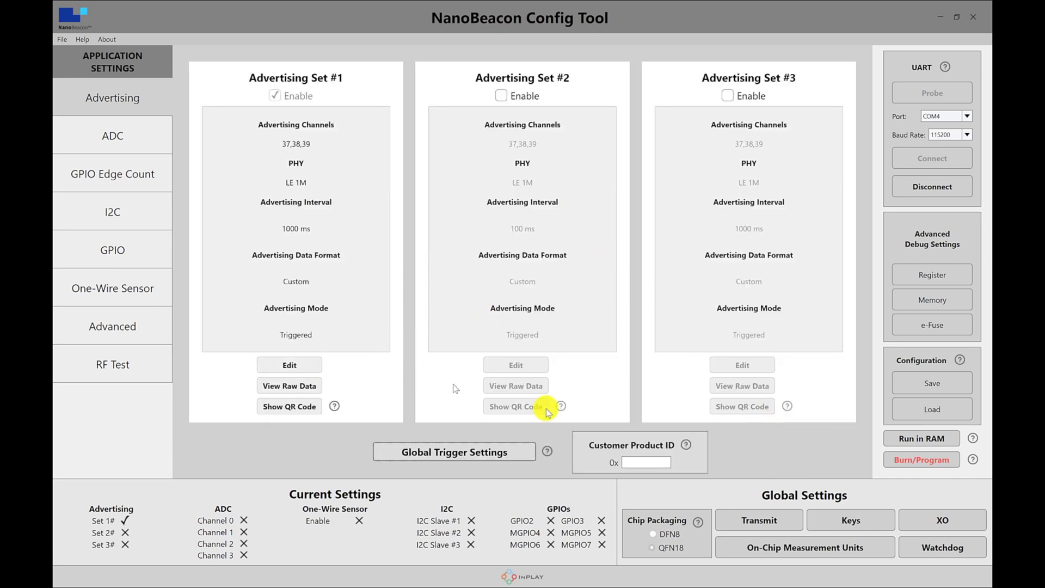
mouse_move(442, 356)
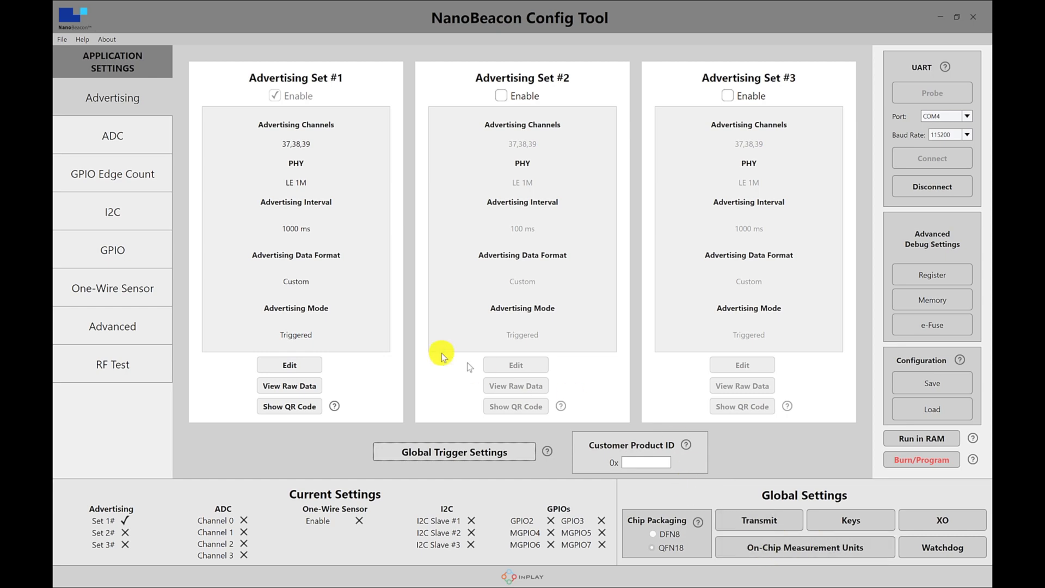
mouse_move(392, 260)
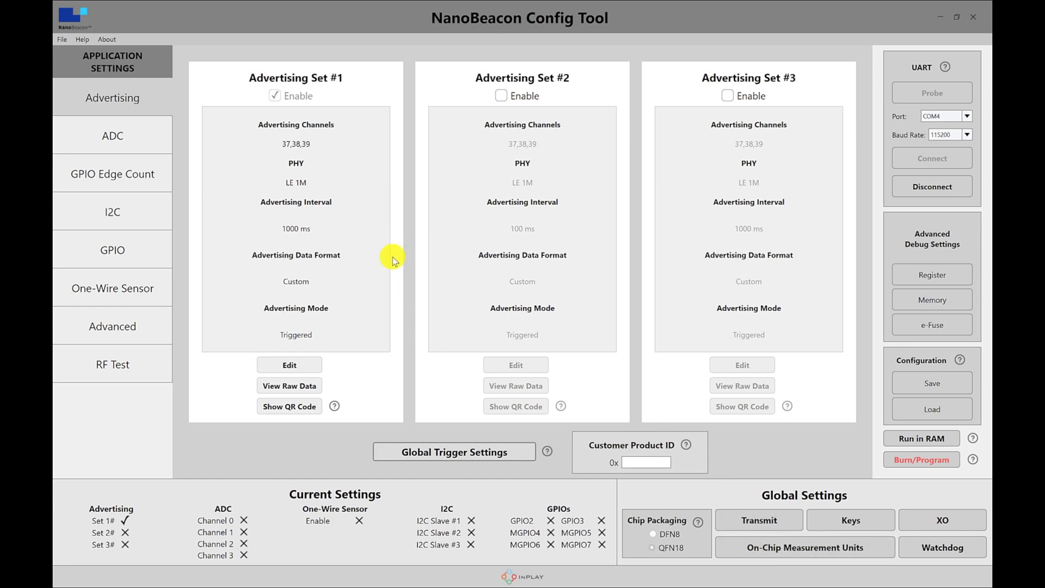
mouse_move(751, 484)
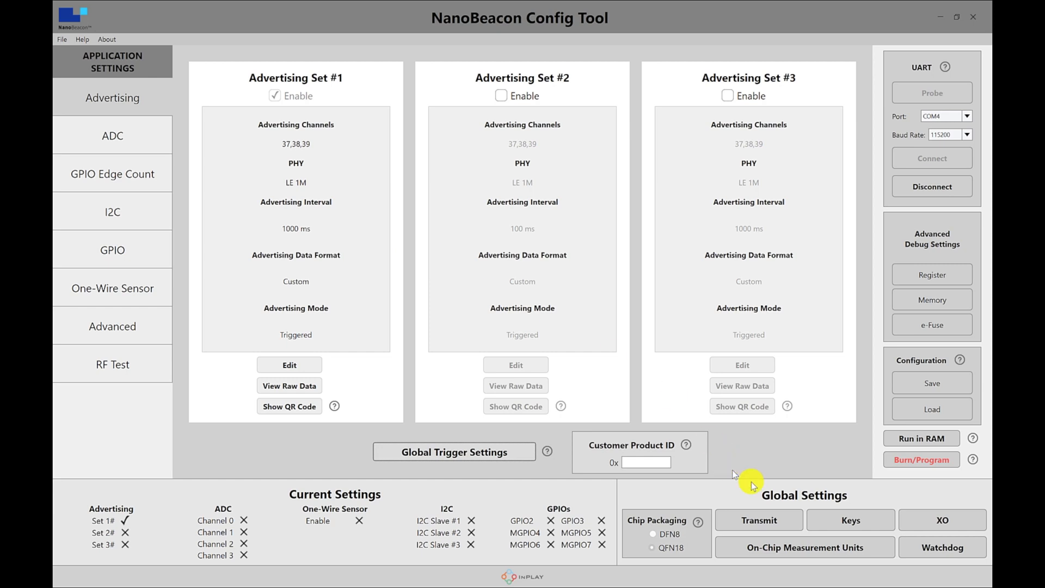
mouse_move(804, 548)
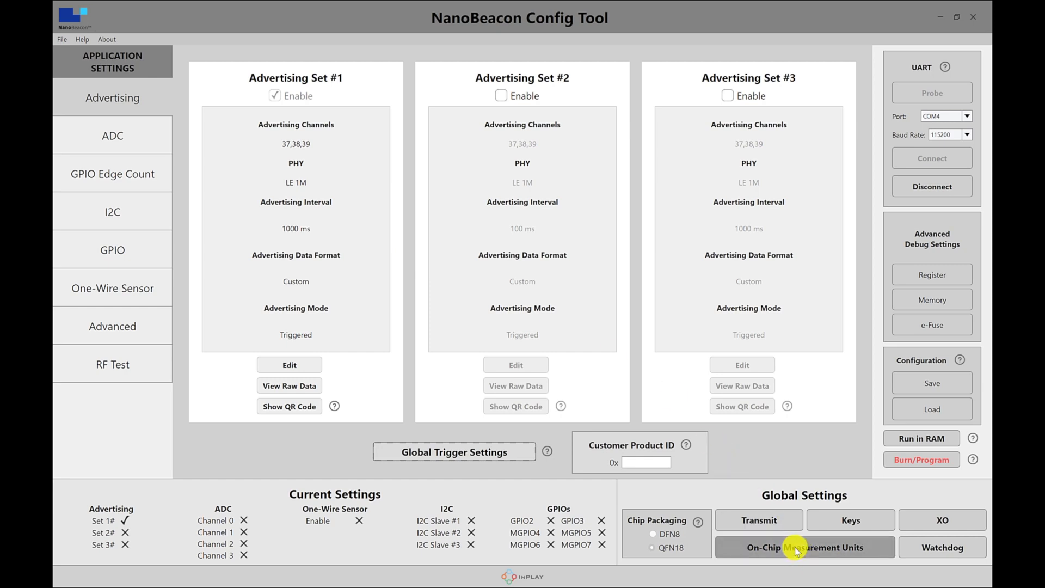
mouse_move(700, 352)
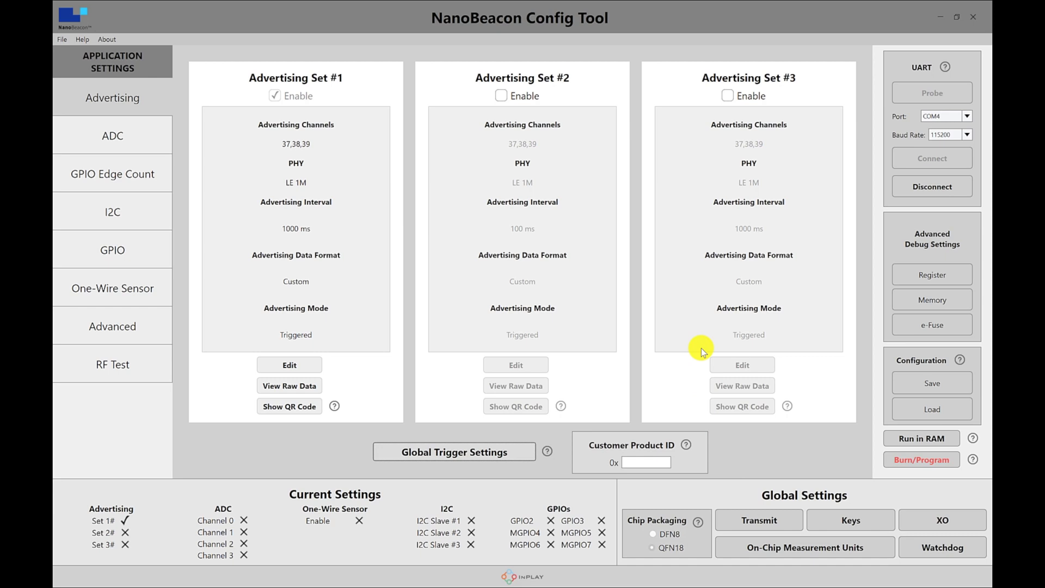
mouse_move(307, 206)
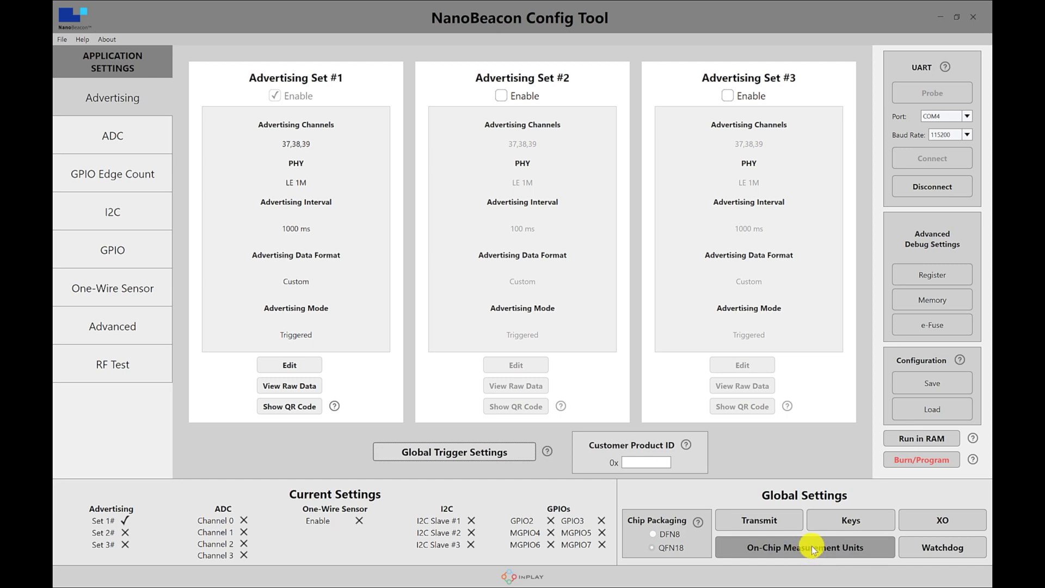
mouse_move(369, 226)
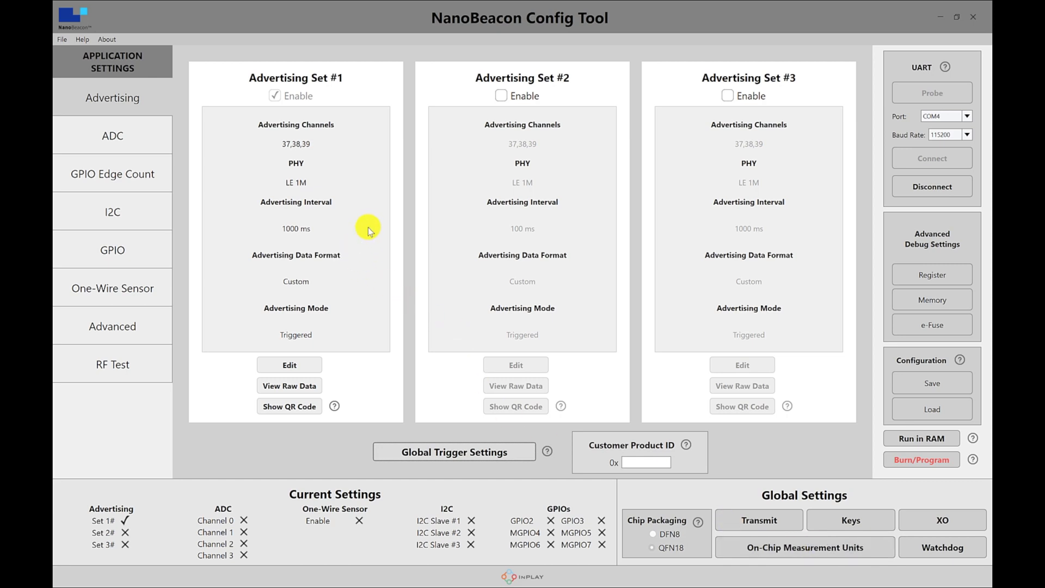
mouse_move(319, 262)
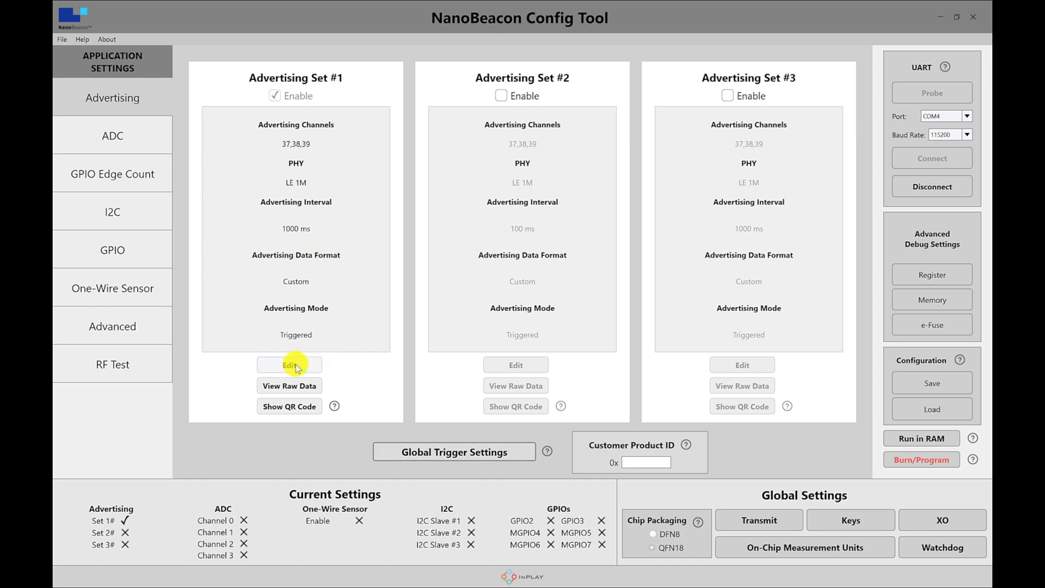
mouse_move(299, 336)
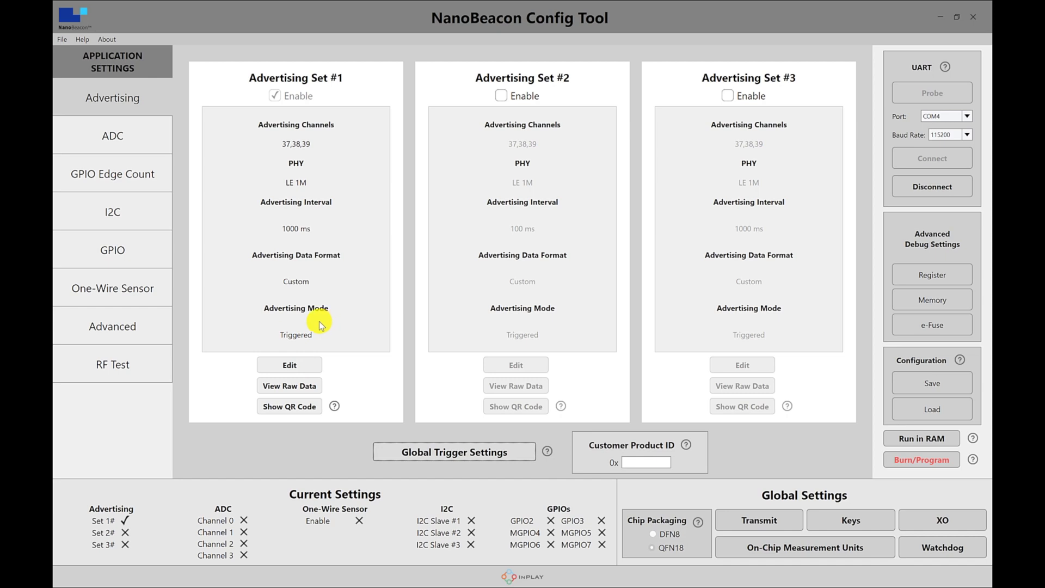
mouse_move(338, 293)
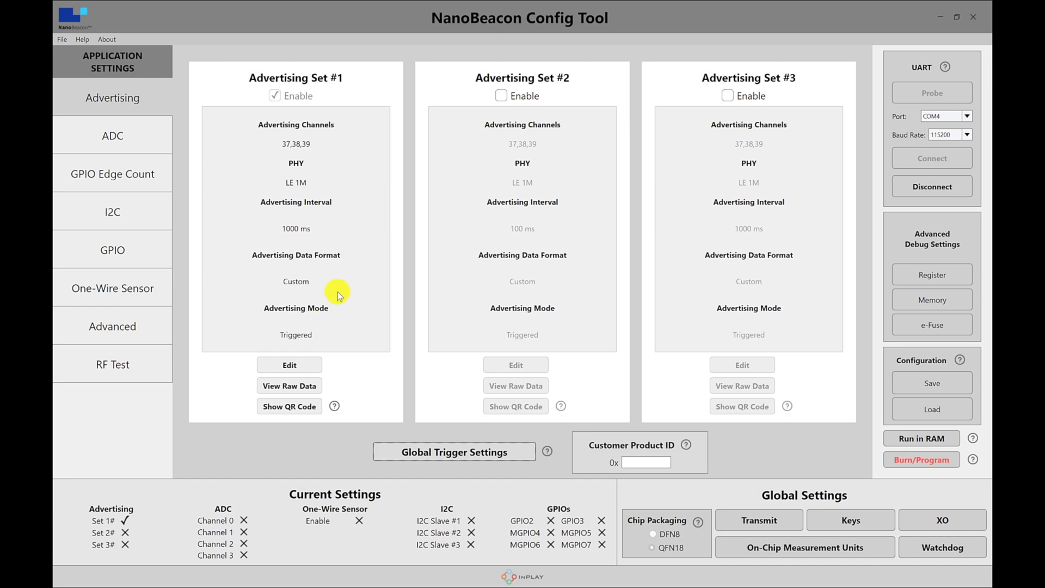
mouse_move(841, 487)
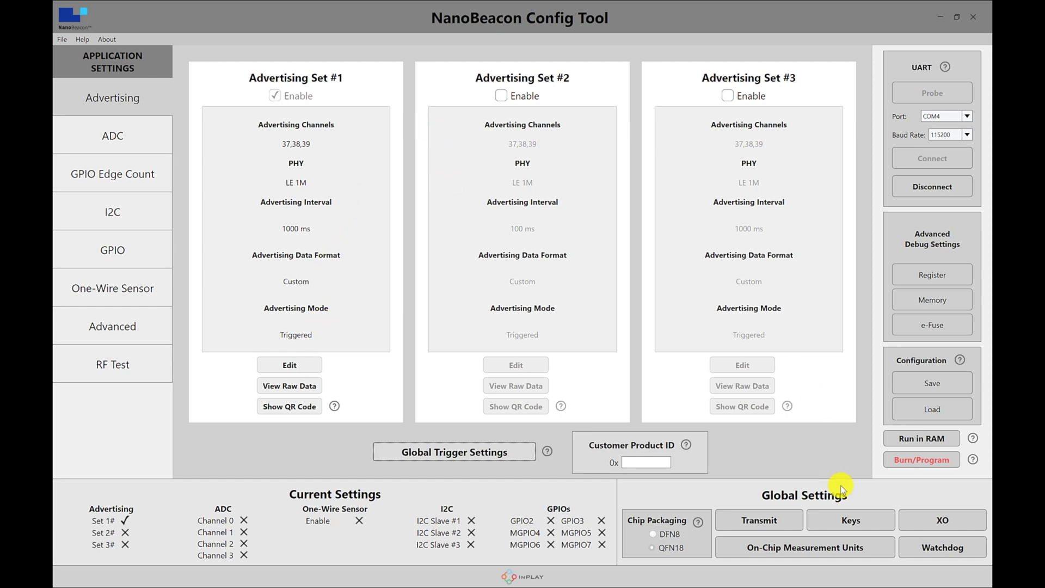
mouse_move(921, 441)
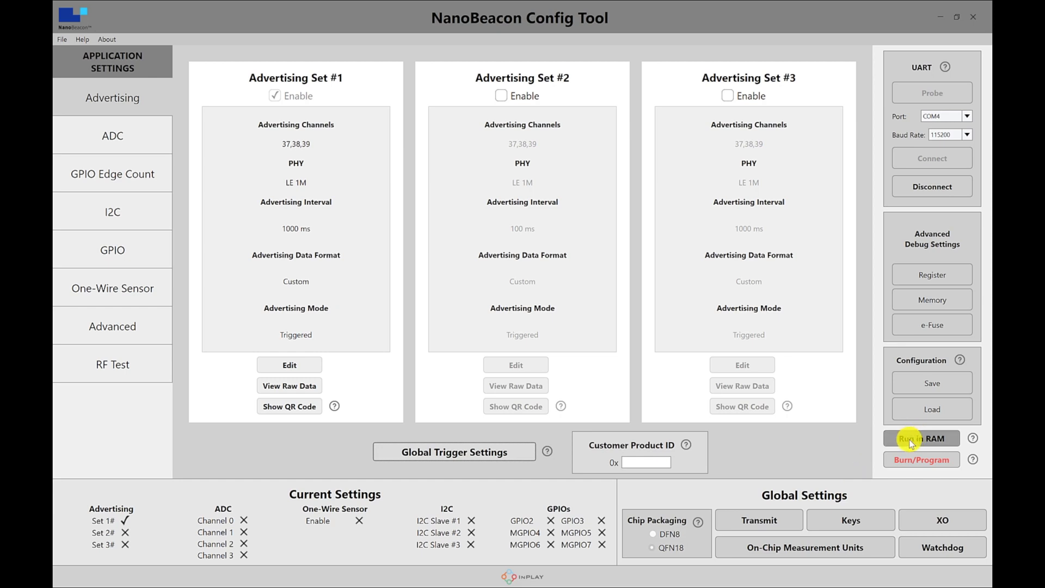
Run the configuration in RAM on the chip and dismiss the Done notice.
click(922, 437)
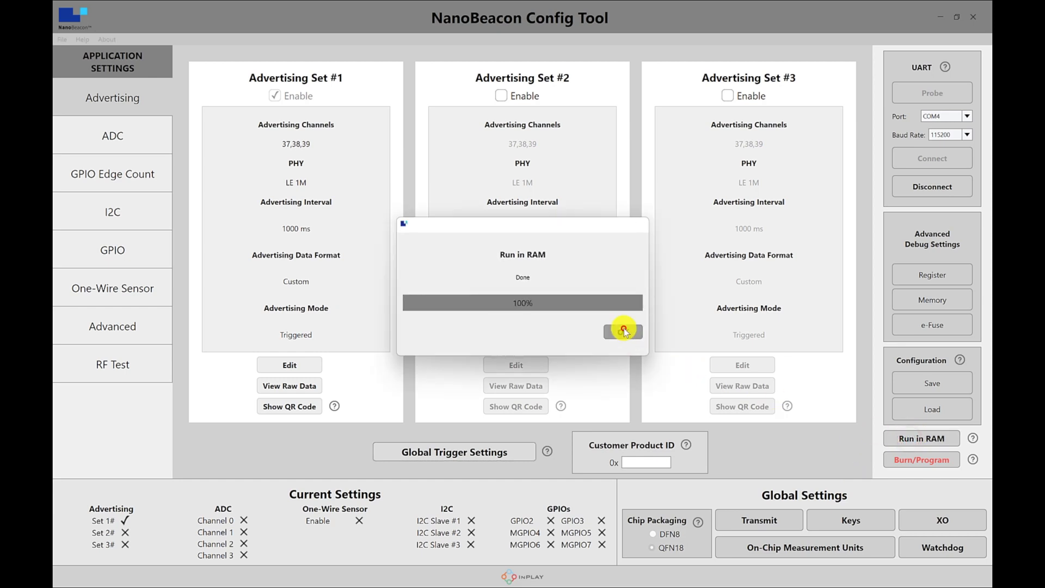
click(622, 331)
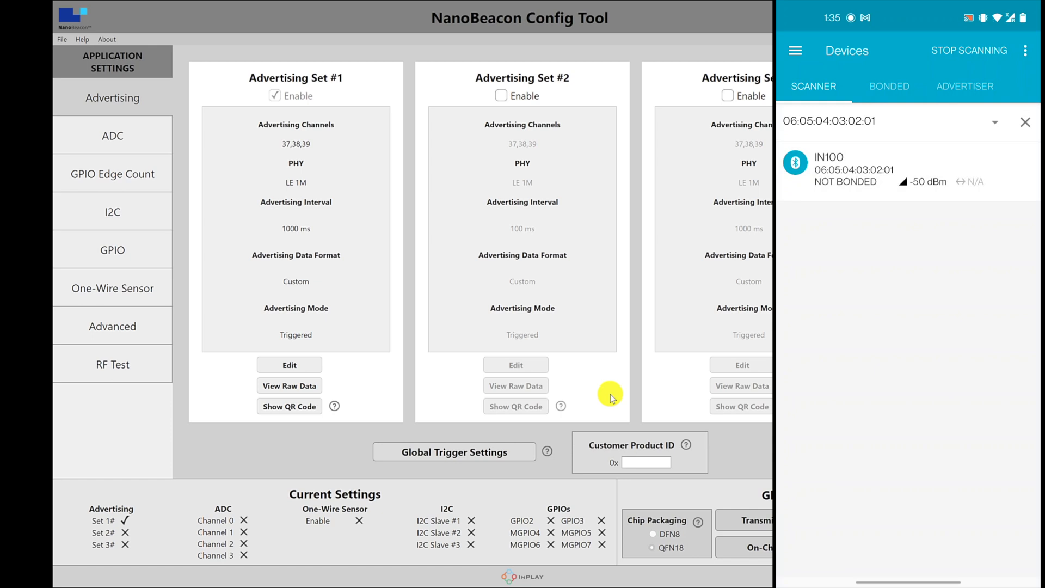
Expand the IN100 entry in nRF Connect to show manufacturer data 0x0505 with value 0x971B.
click(908, 170)
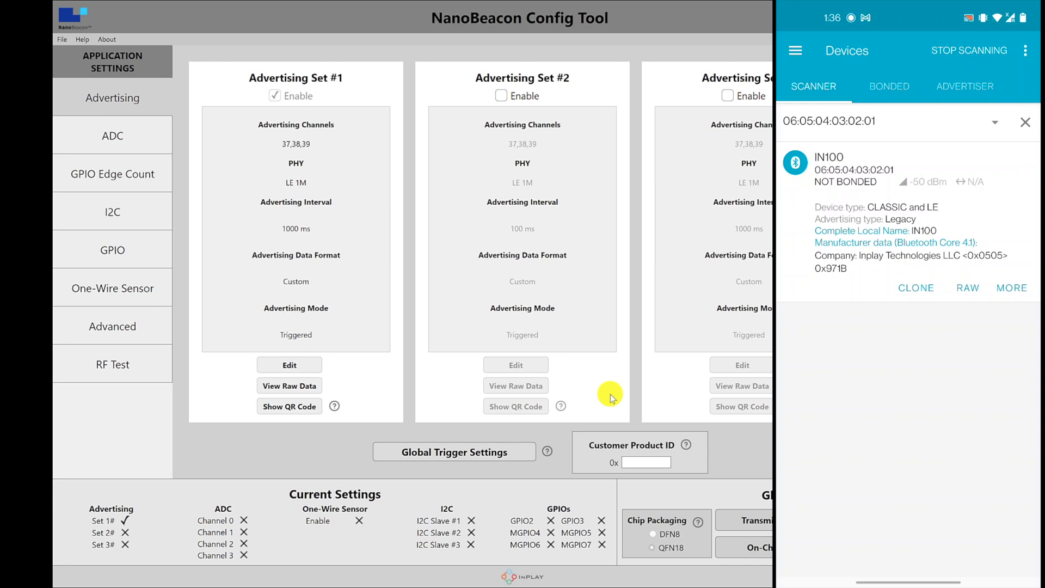
mouse_move(580, 405)
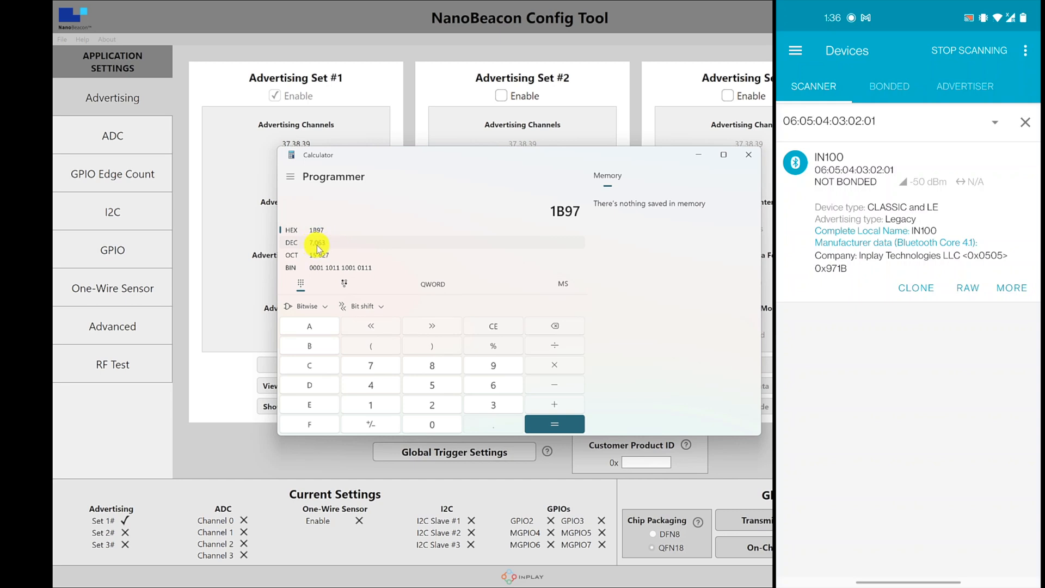
mouse_move(748, 154)
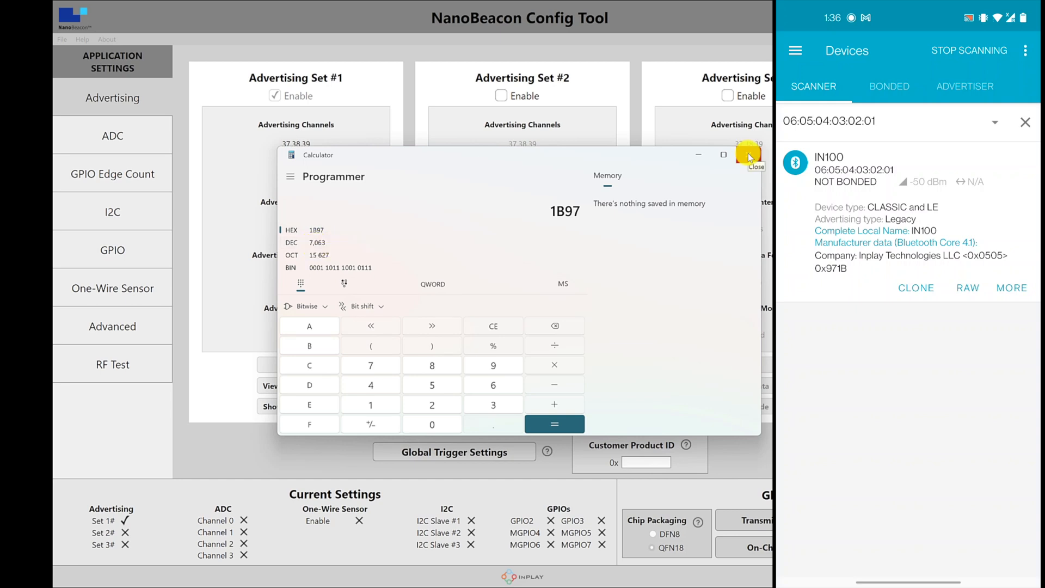
Close Calculator and review Set #1's single-trigger options before returning to the overview.
click(756, 154)
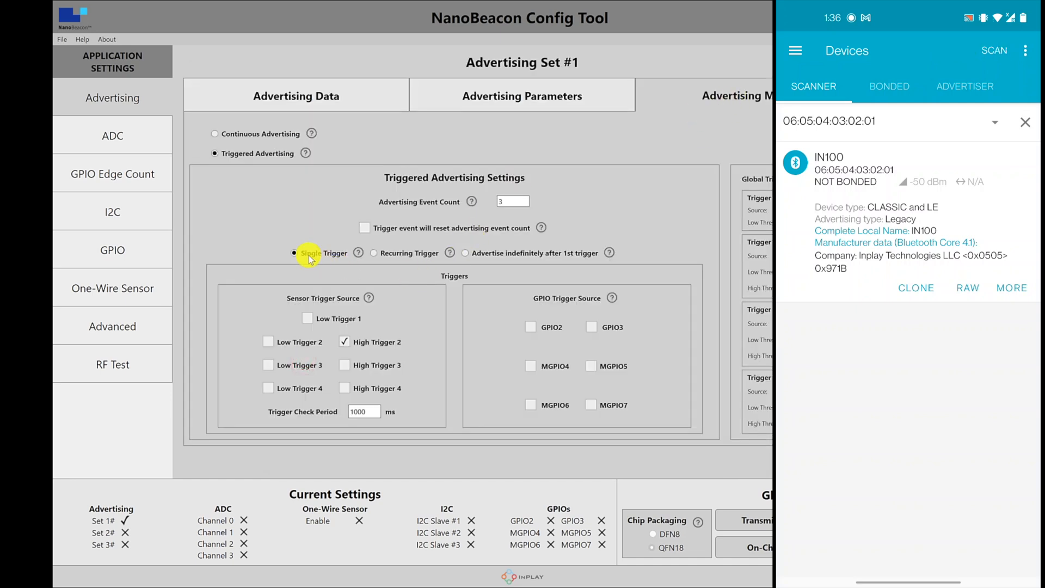
click(993, 50)
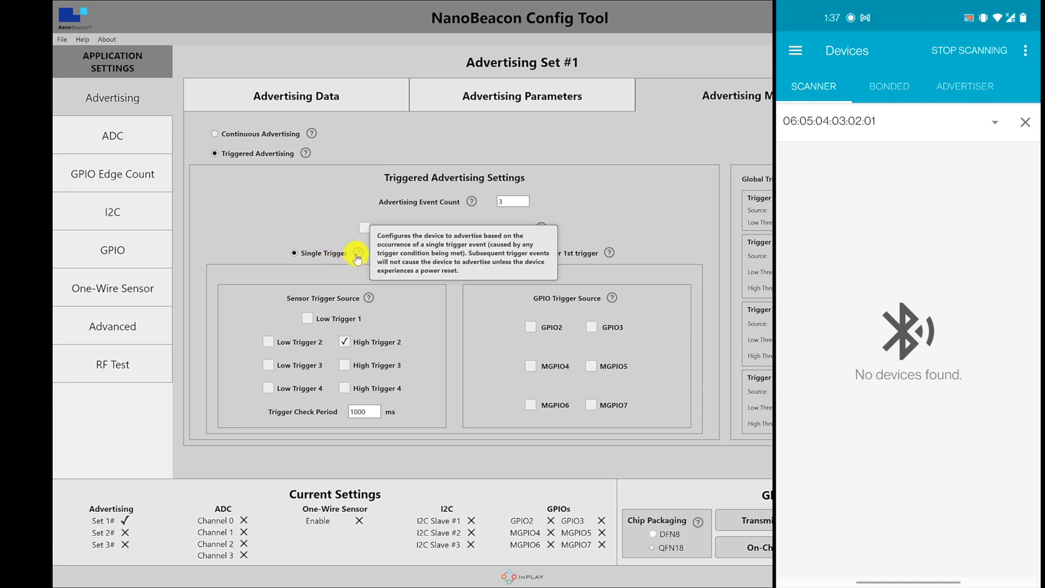
mouse_move(376, 258)
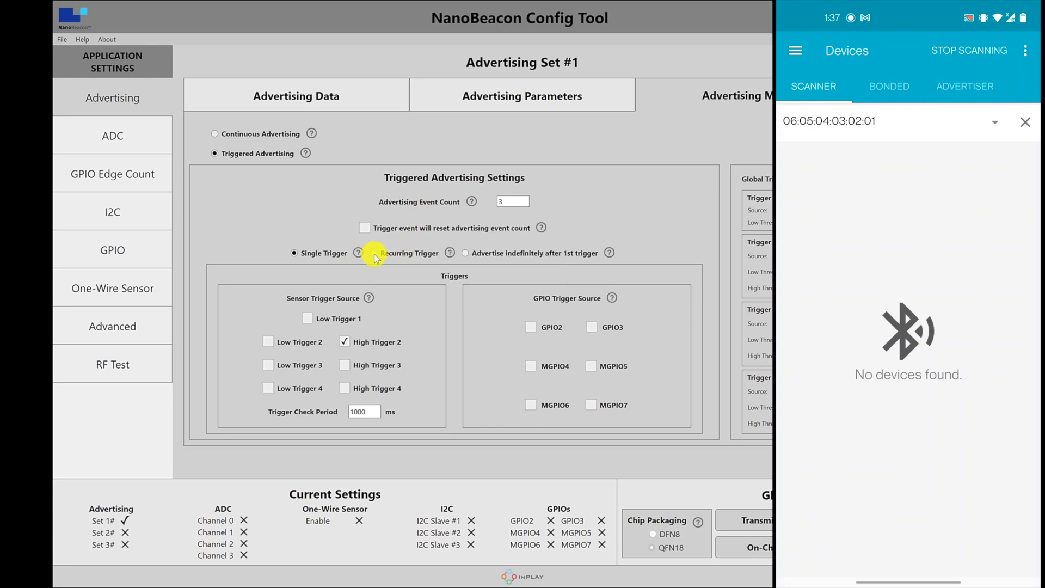
click(375, 253)
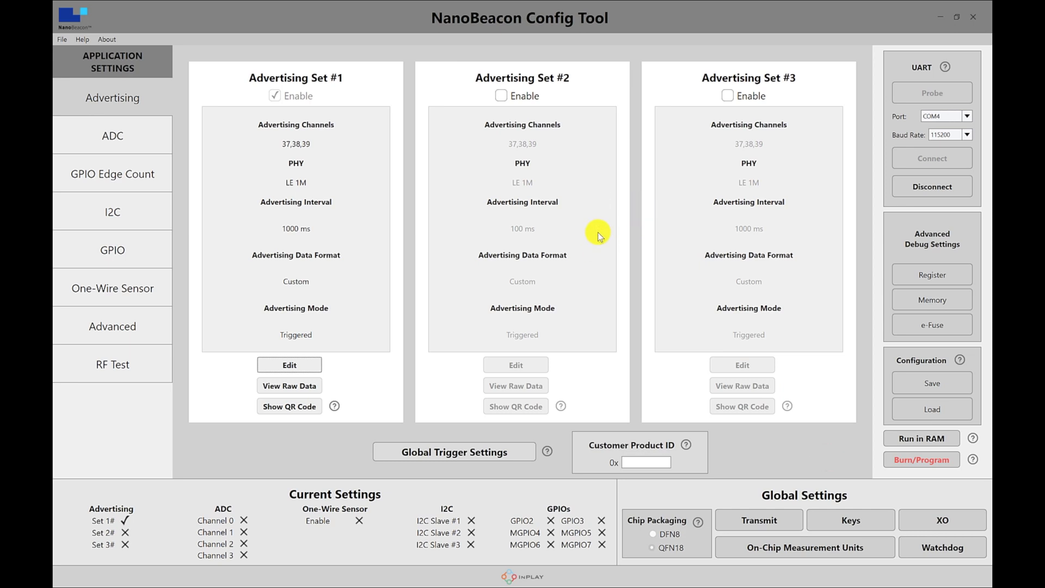
mouse_move(932, 186)
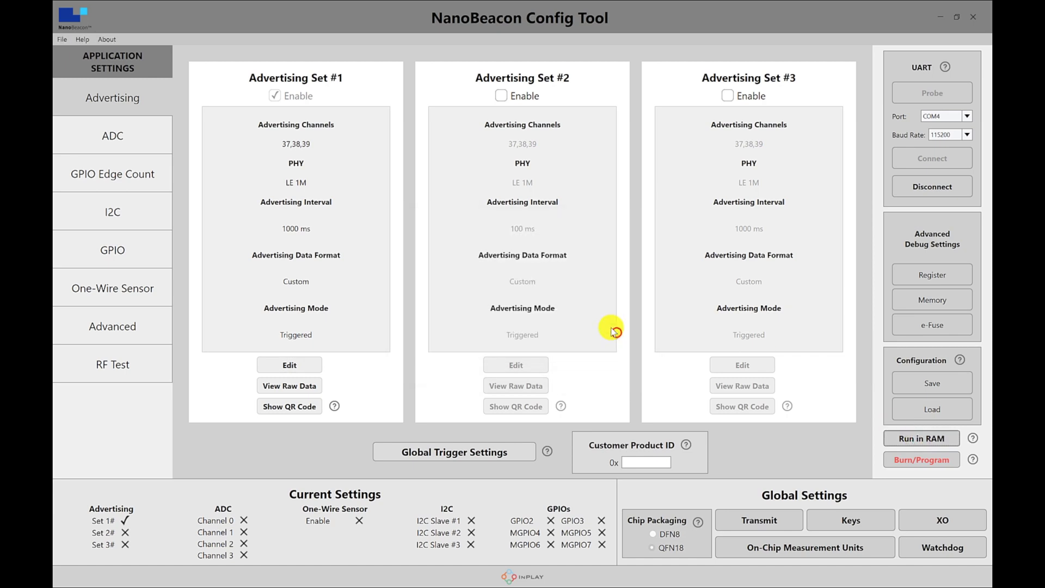
mouse_move(502, 232)
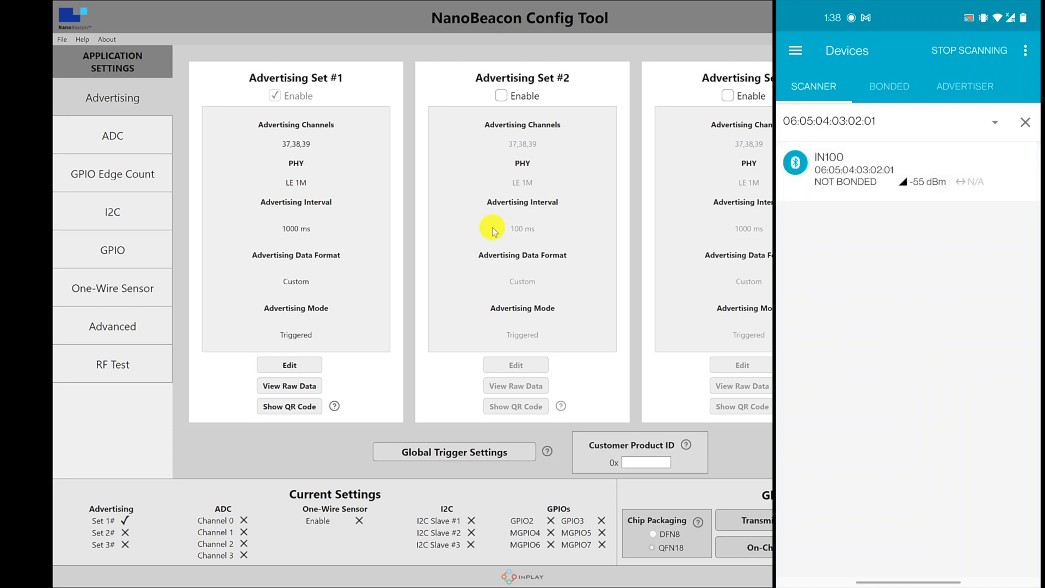
Close the nRF Connect phone mirror to show all three advertising sets.
click(867, 170)
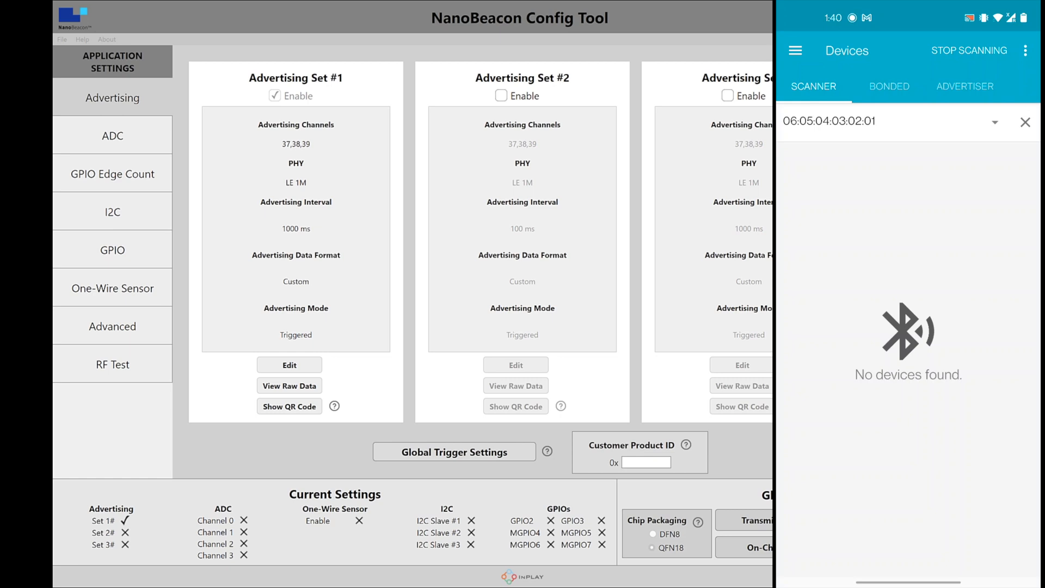
mouse_move(691, 338)
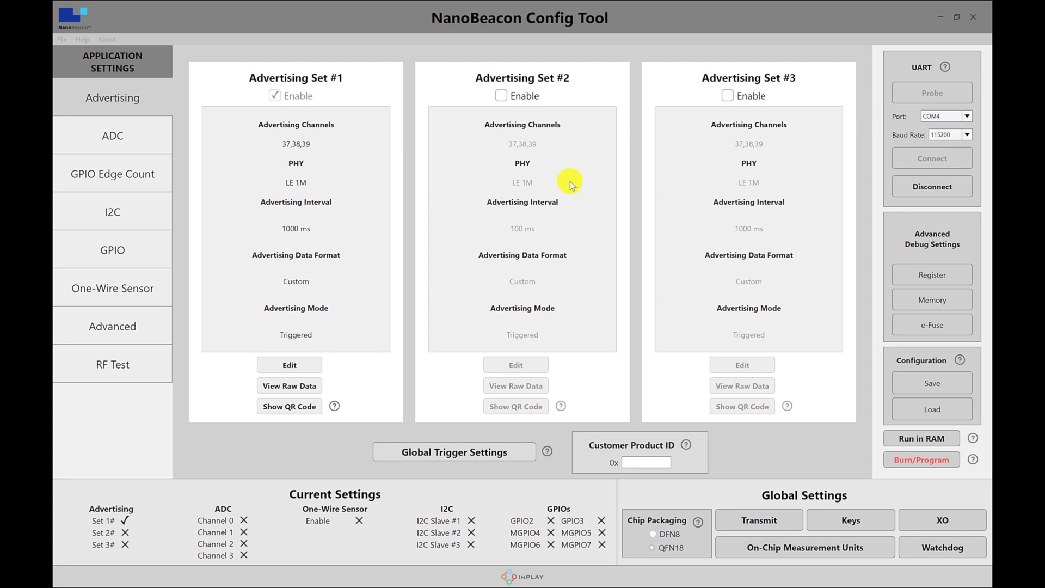
mouse_move(510, 217)
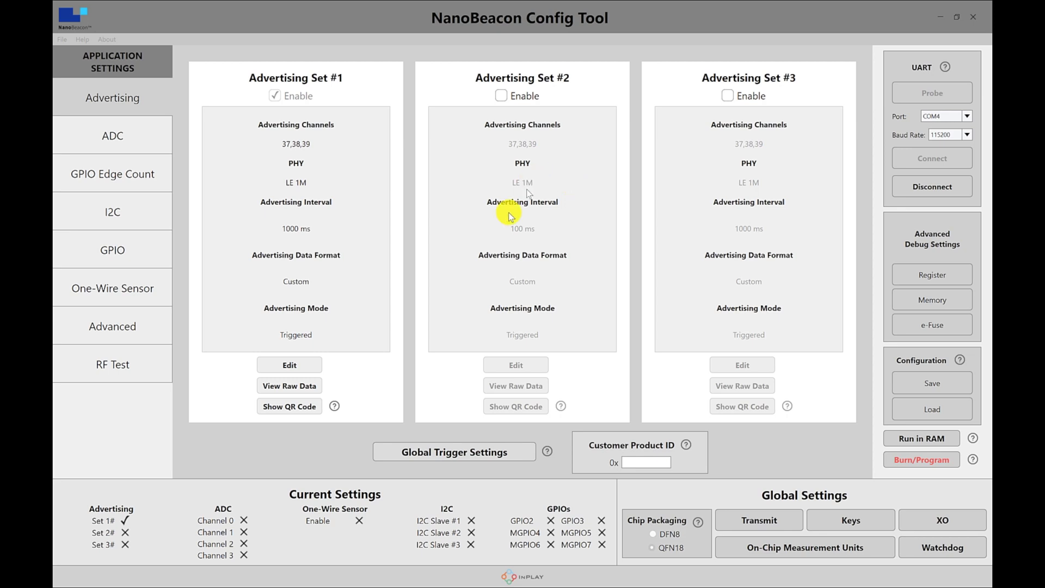
Set Advertising Set #1's data format to Eddystone with the UID frame and confirm.
click(289, 365)
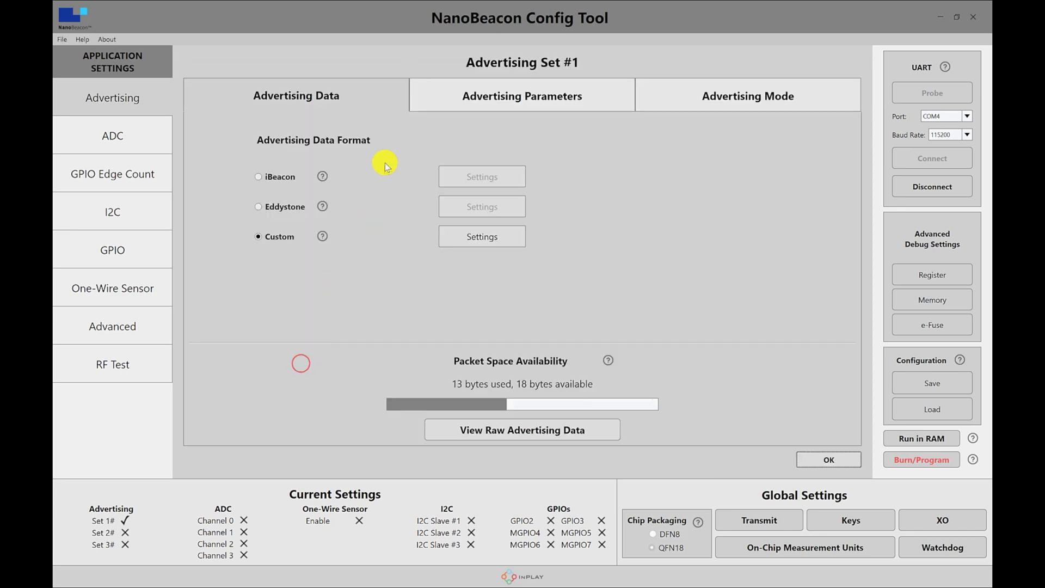
mouse_move(493, 50)
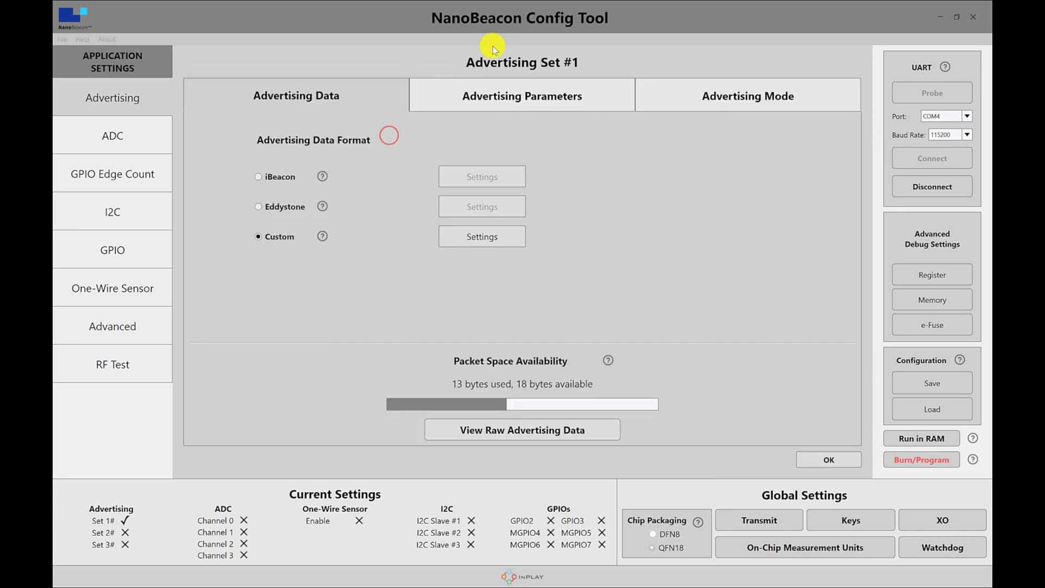
click(258, 206)
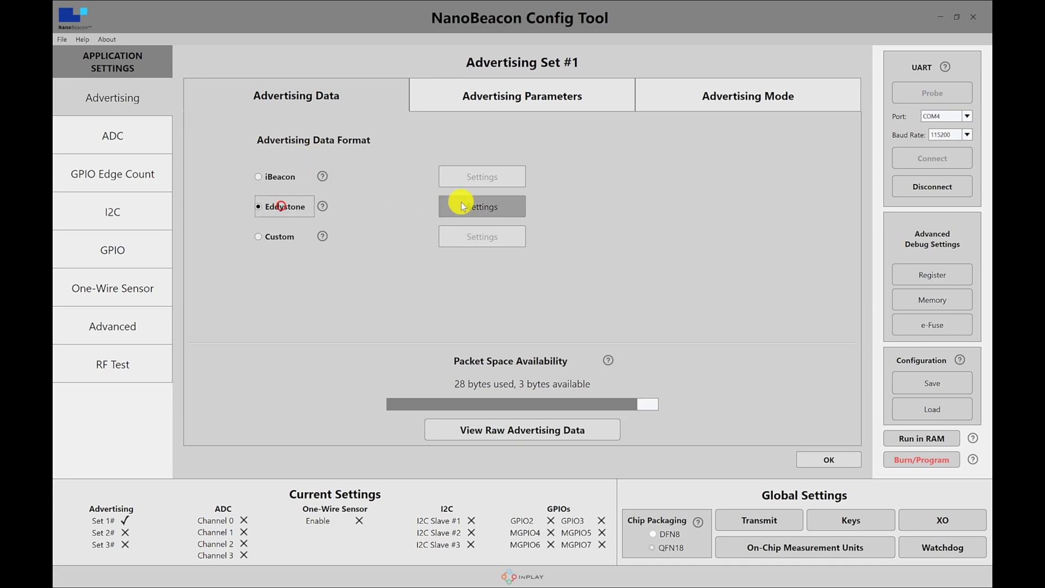
click(481, 207)
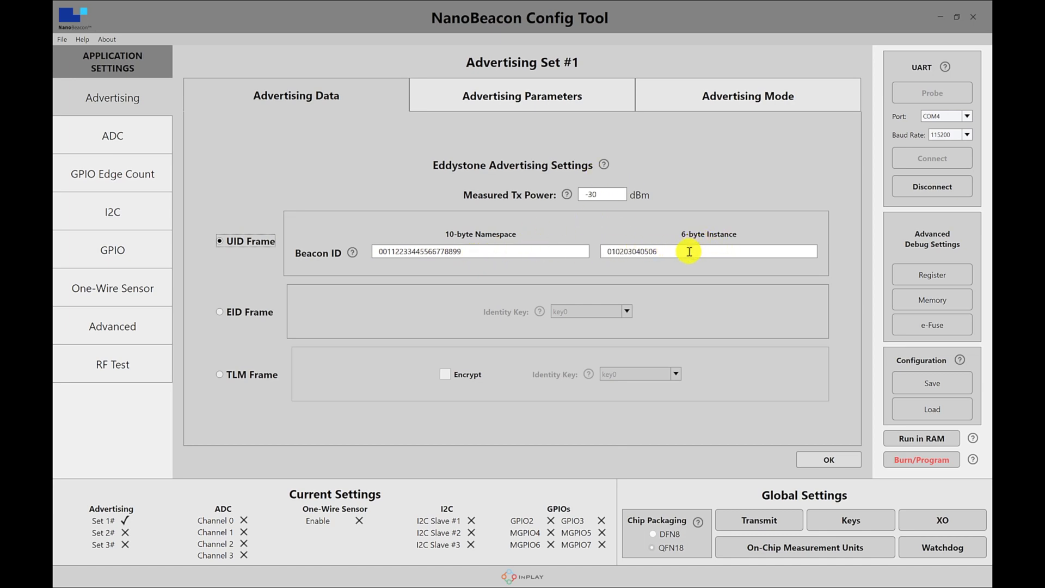
mouse_move(477, 183)
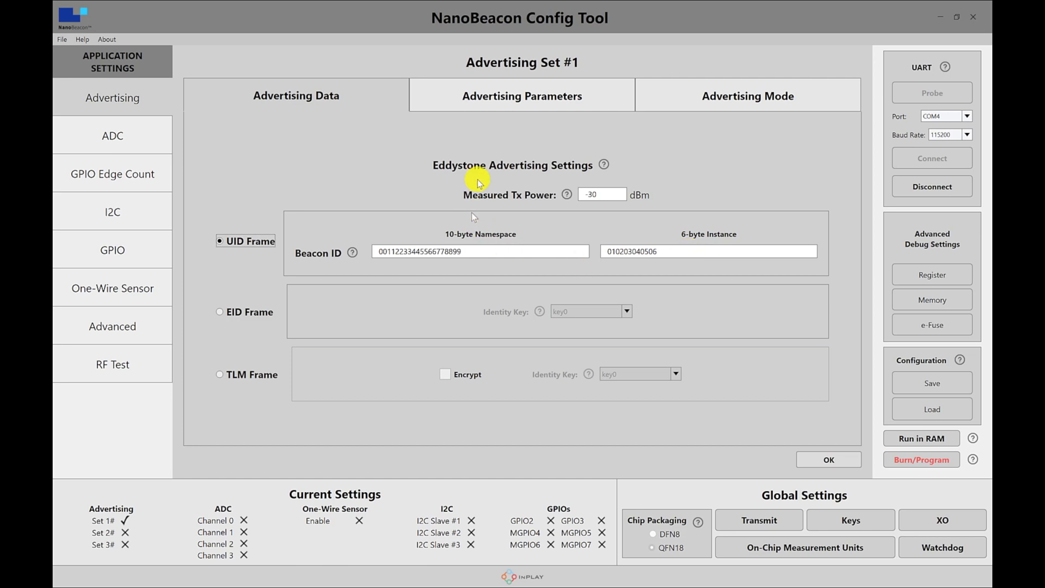
mouse_move(444, 242)
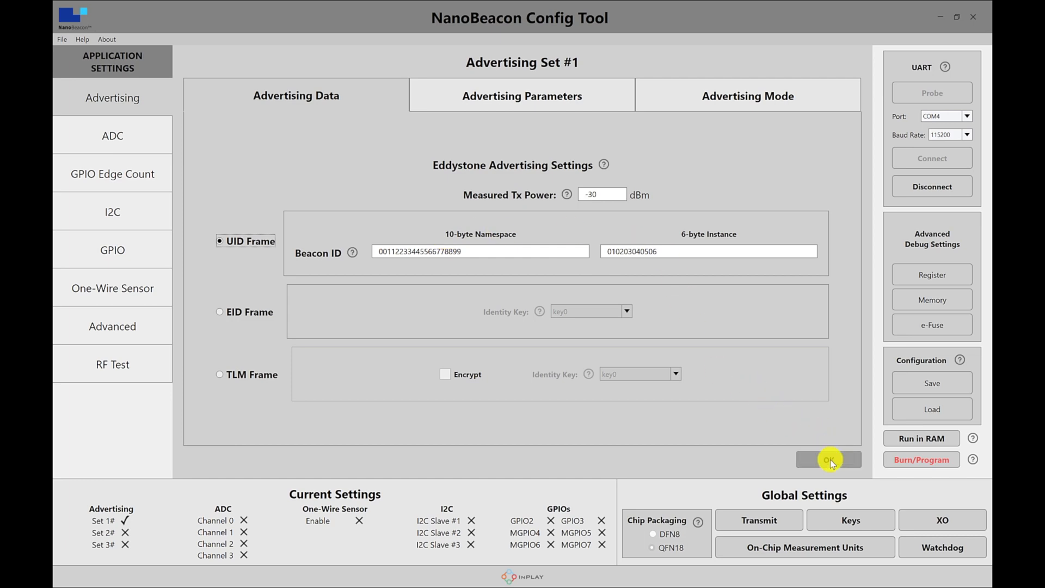
click(828, 460)
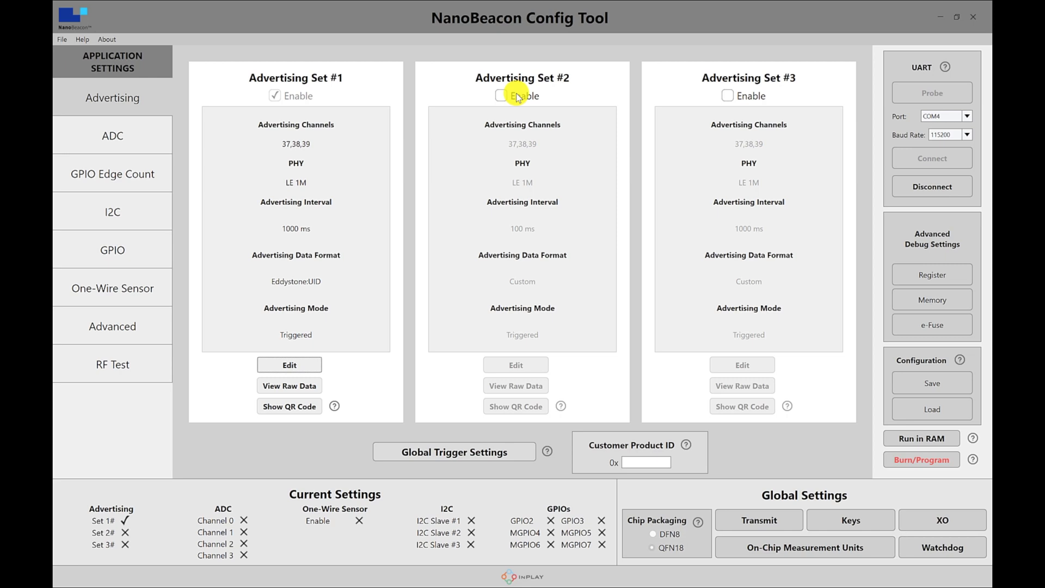
Enable Set #2 with Eddystone TLM data, review its triggered advertising mode, and confirm.
click(502, 95)
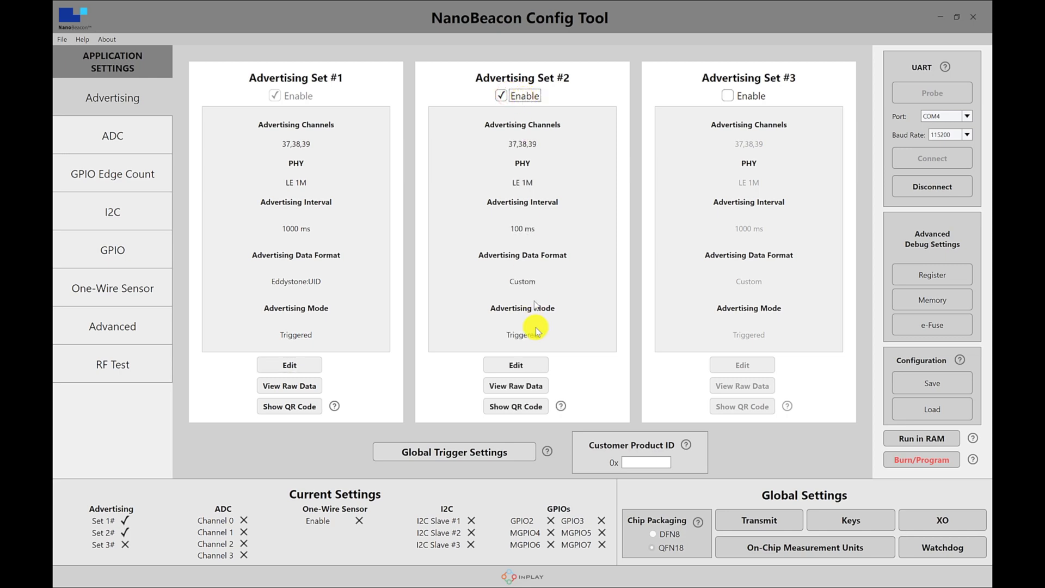
click(515, 365)
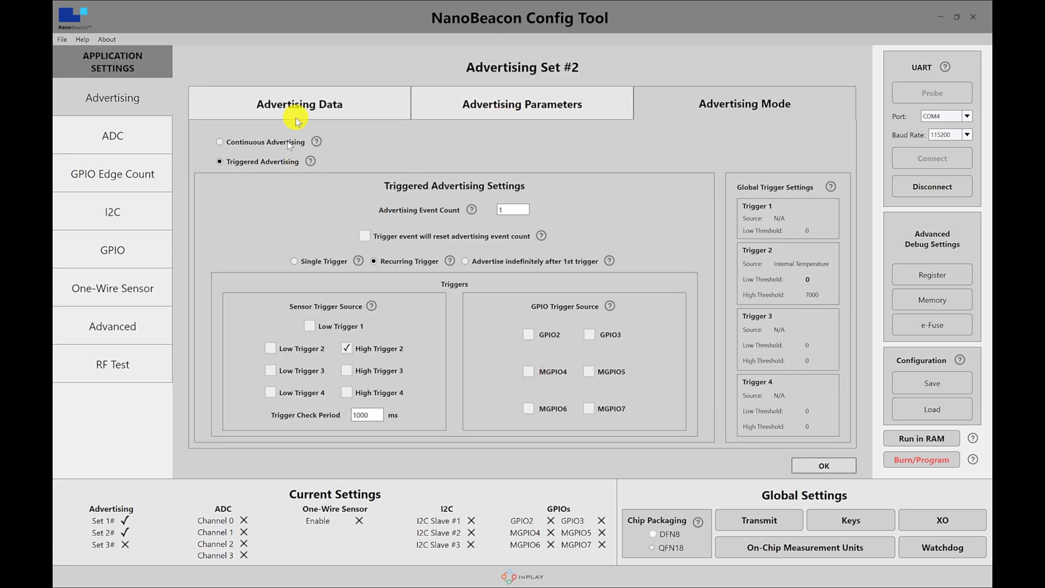
click(299, 104)
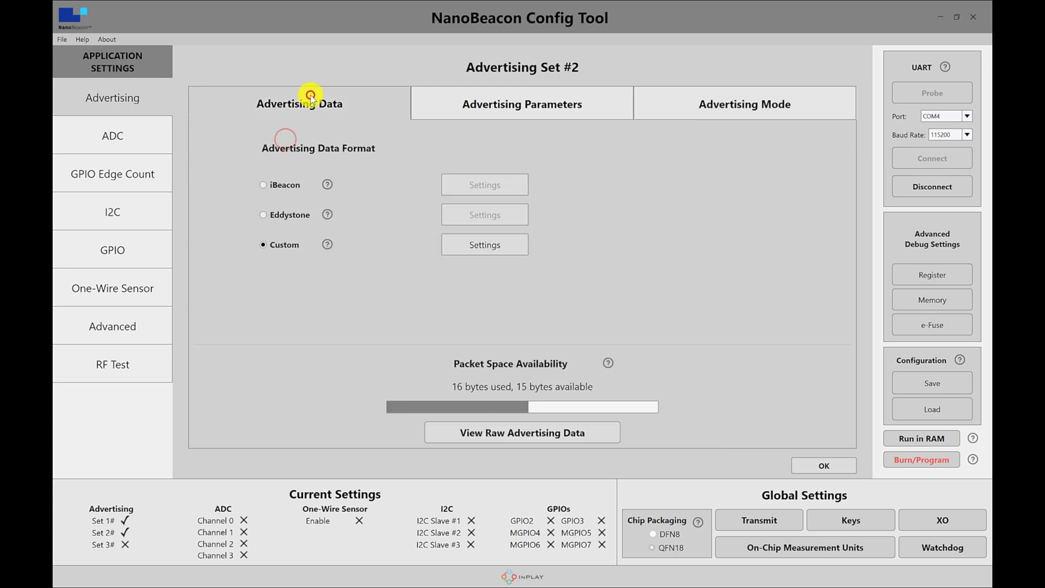
click(263, 215)
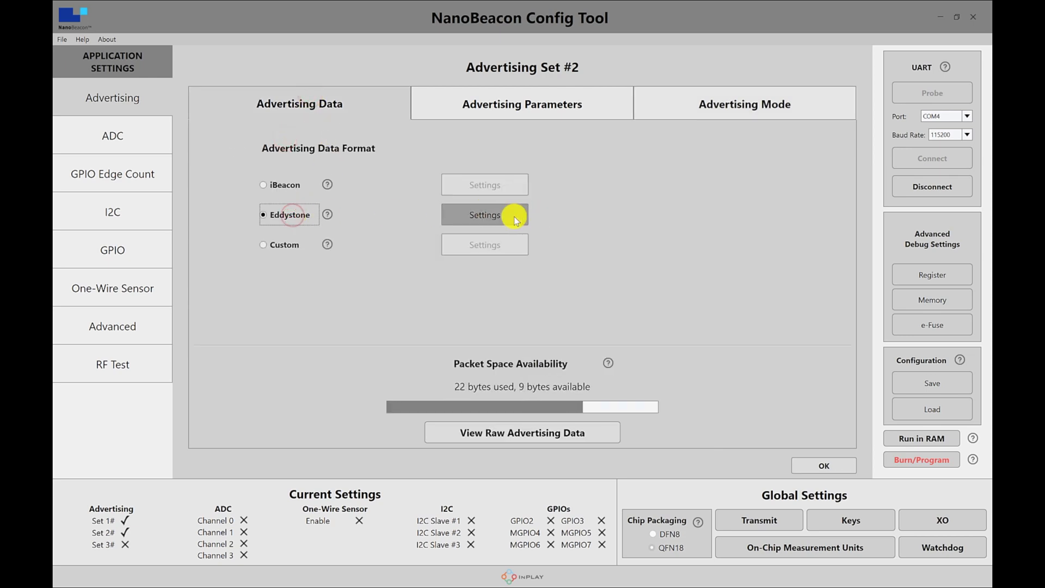
click(485, 215)
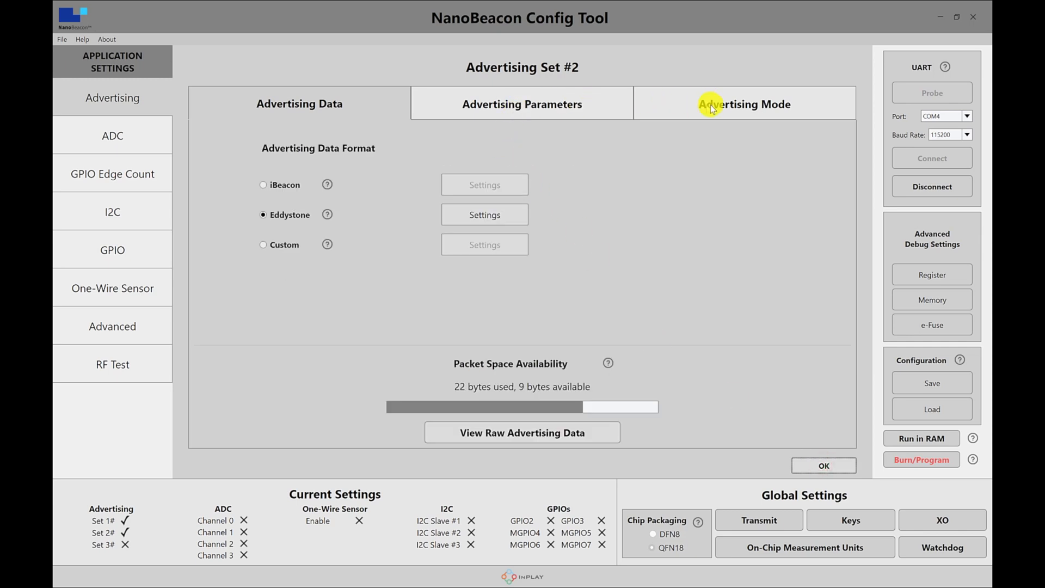
click(745, 103)
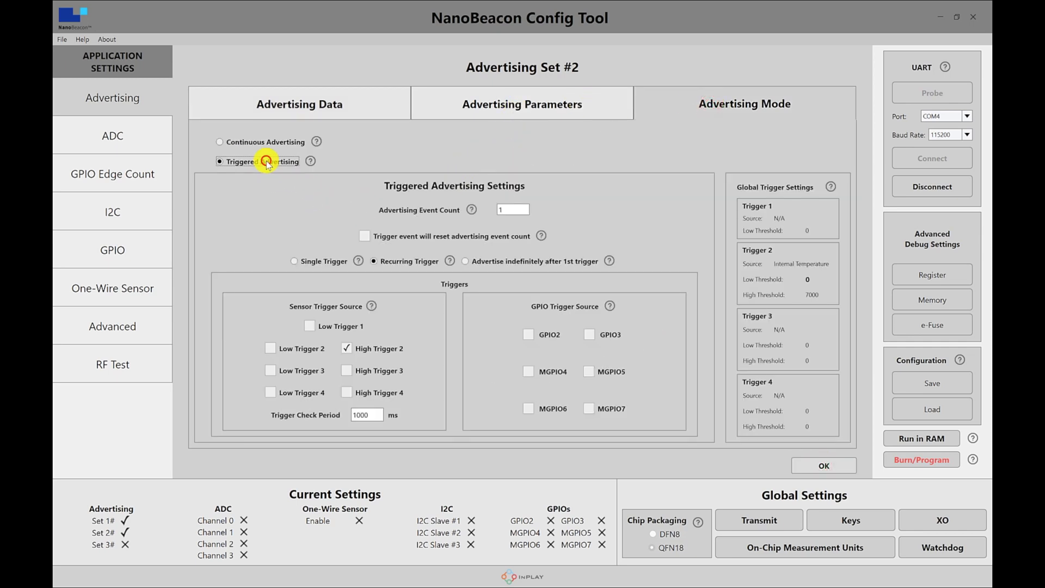
mouse_move(376, 348)
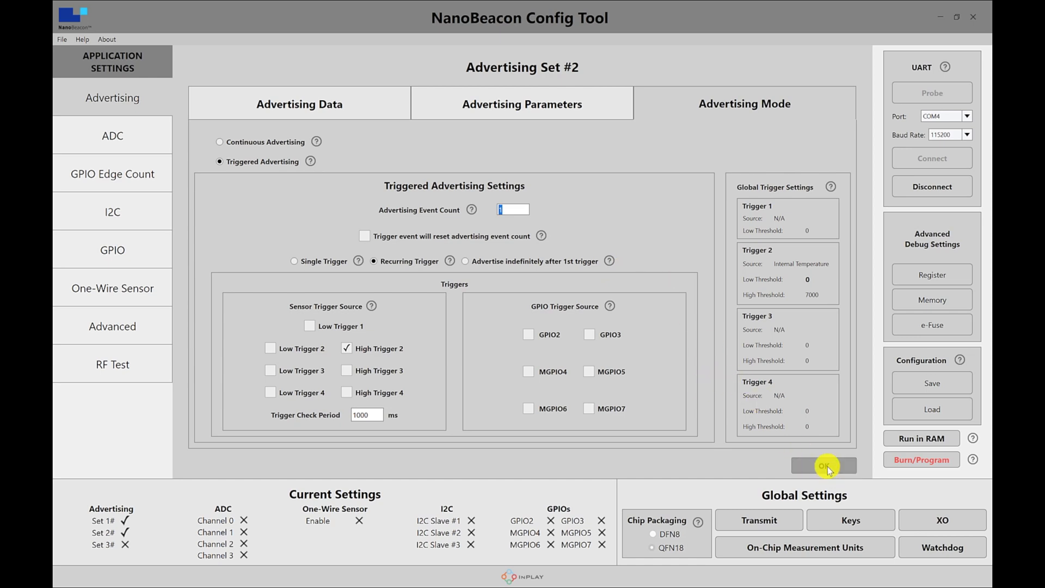
click(825, 465)
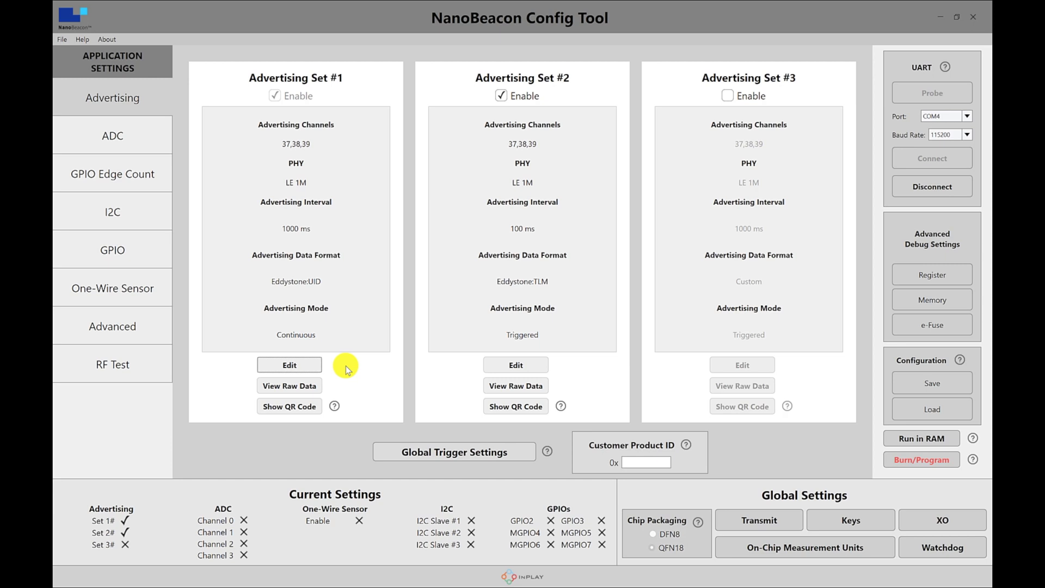
mouse_move(301, 216)
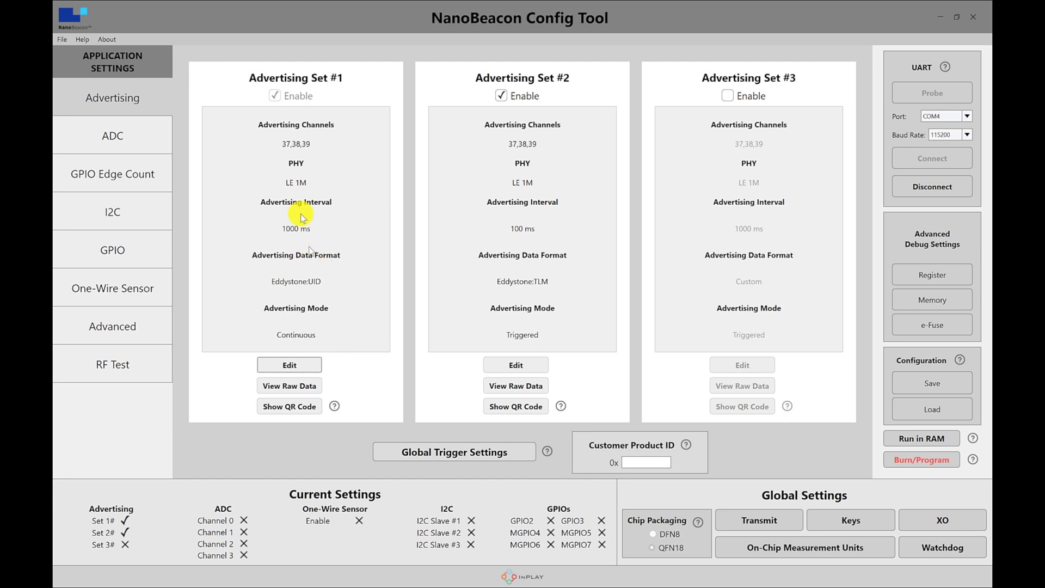
mouse_move(297, 304)
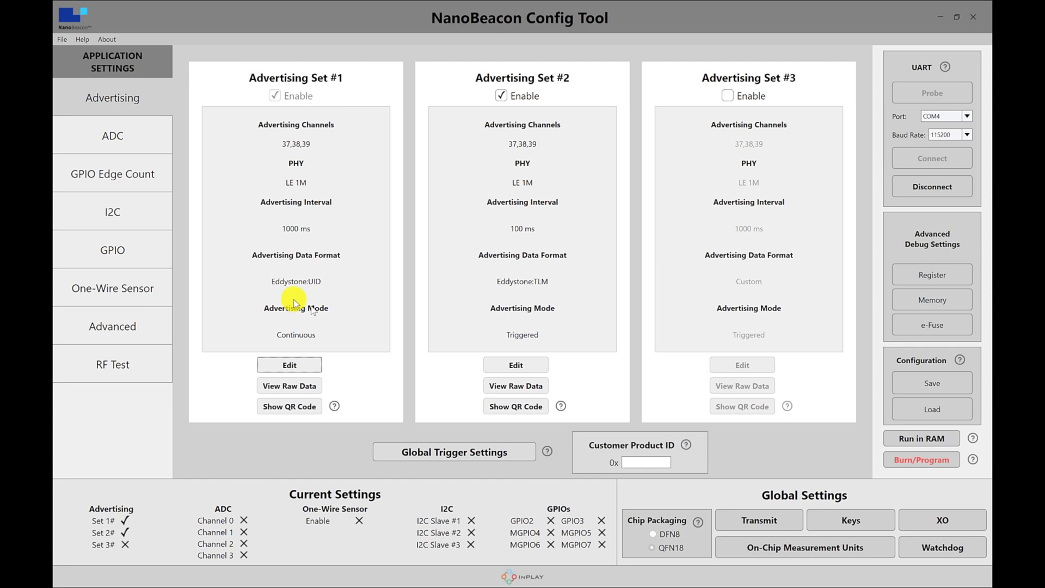
mouse_move(319, 286)
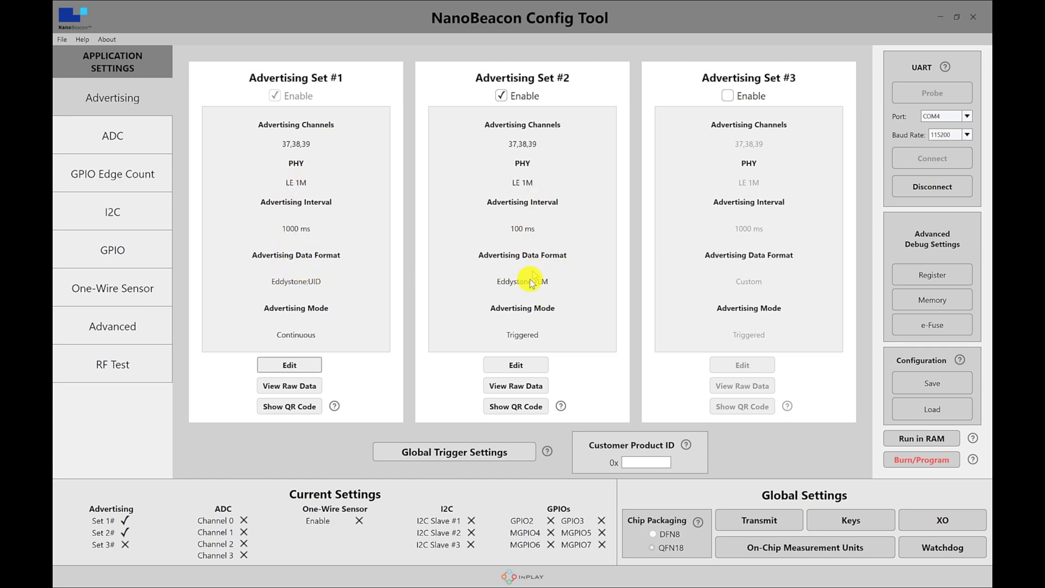
mouse_move(540, 288)
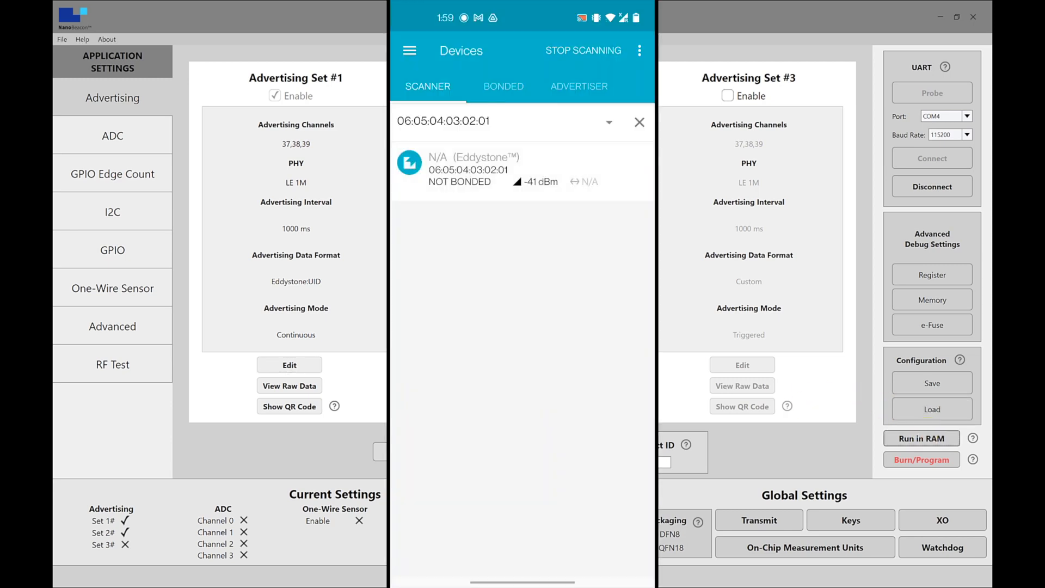
View the nRF Connect scanner showing the Eddystone beacon at -41 dBm.
click(520, 170)
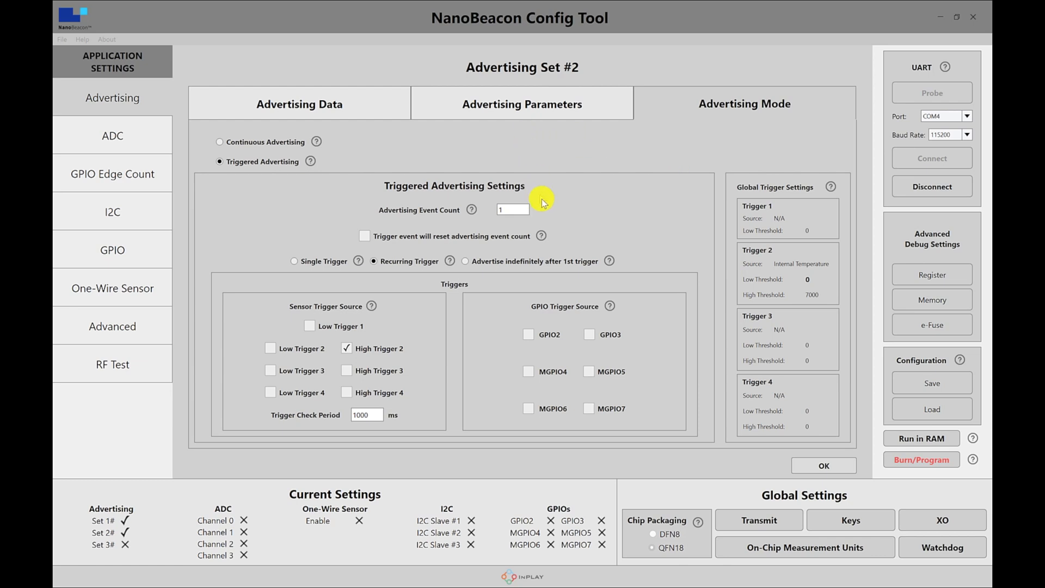
mouse_move(578, 261)
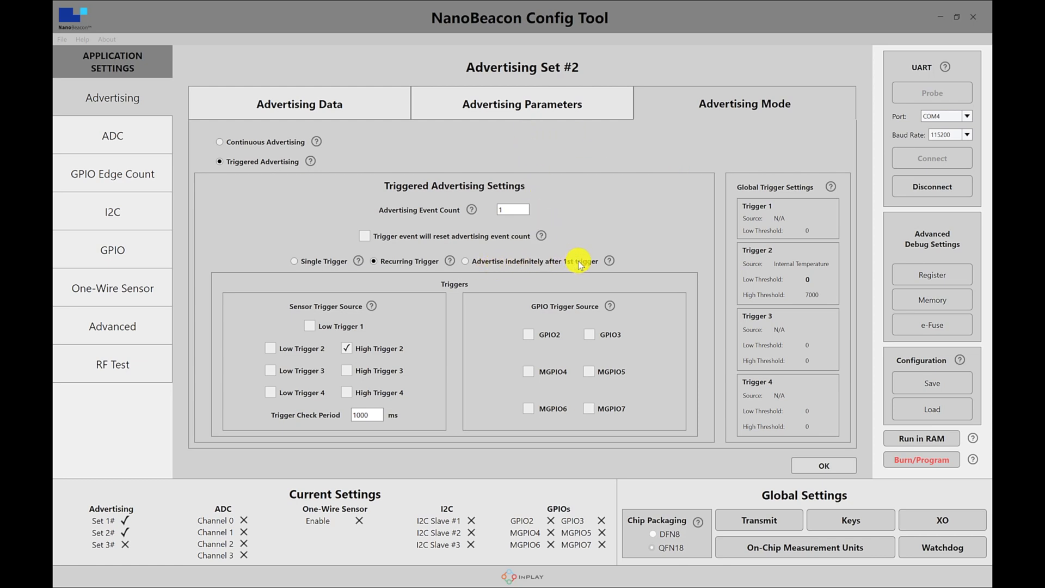
mouse_move(593, 259)
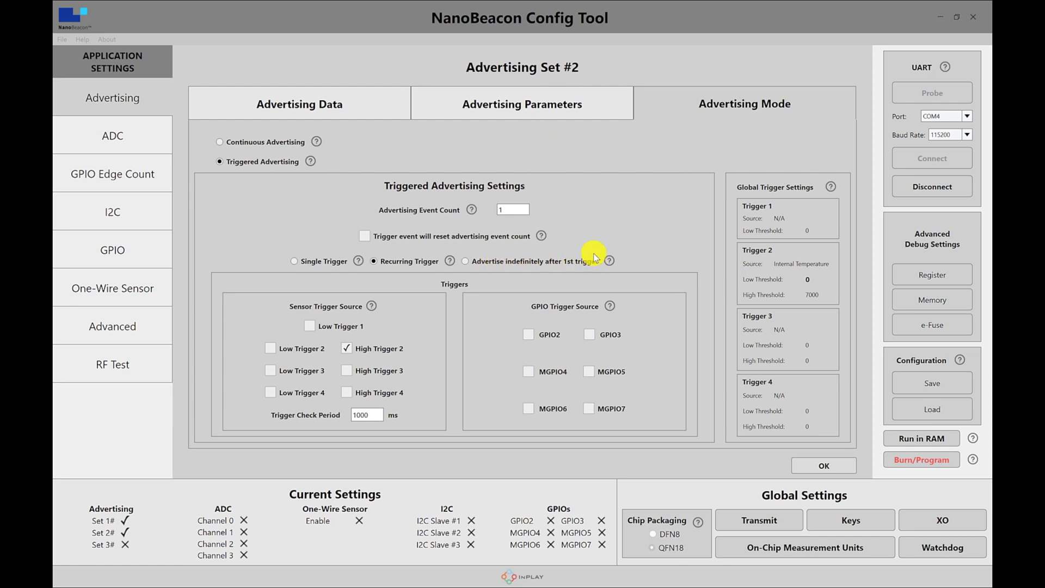
mouse_move(373, 348)
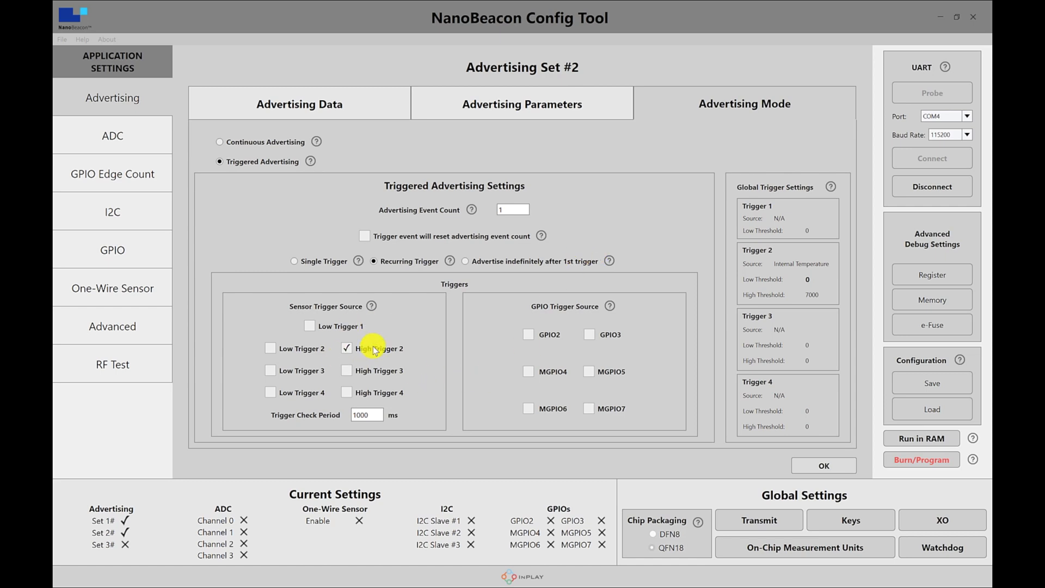
mouse_move(525, 221)
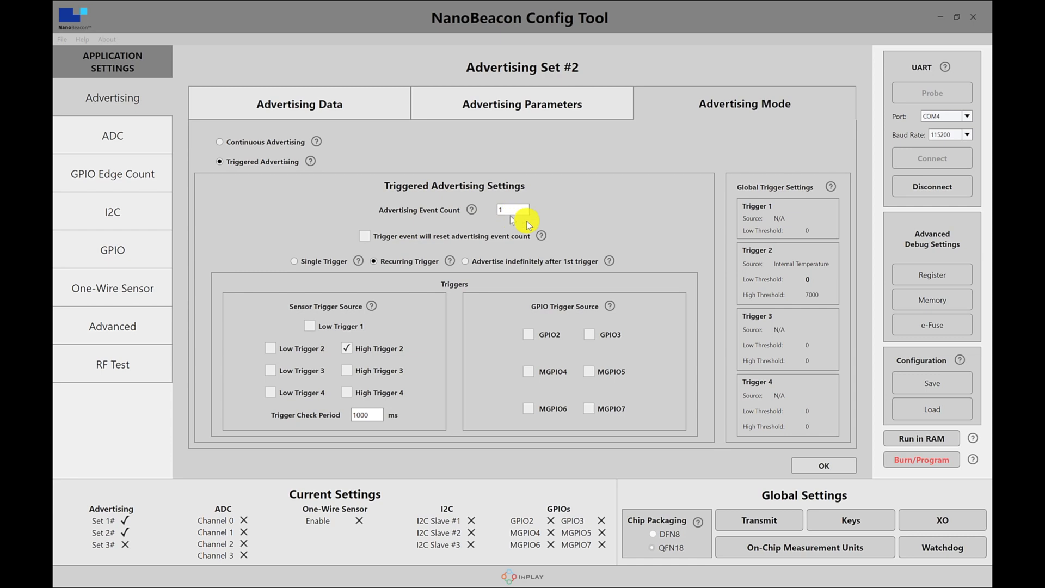
mouse_move(472, 210)
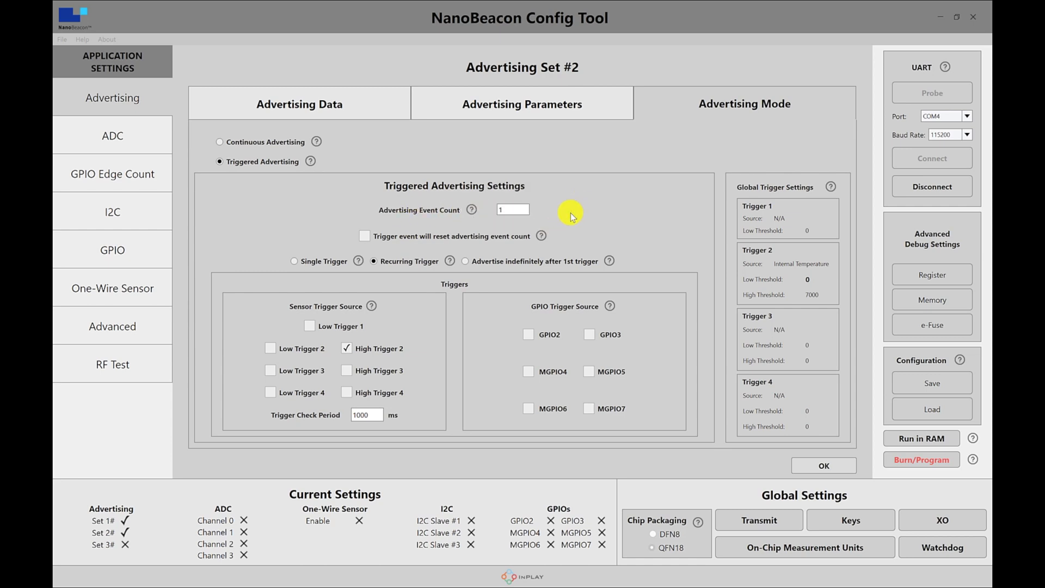
mouse_move(483, 262)
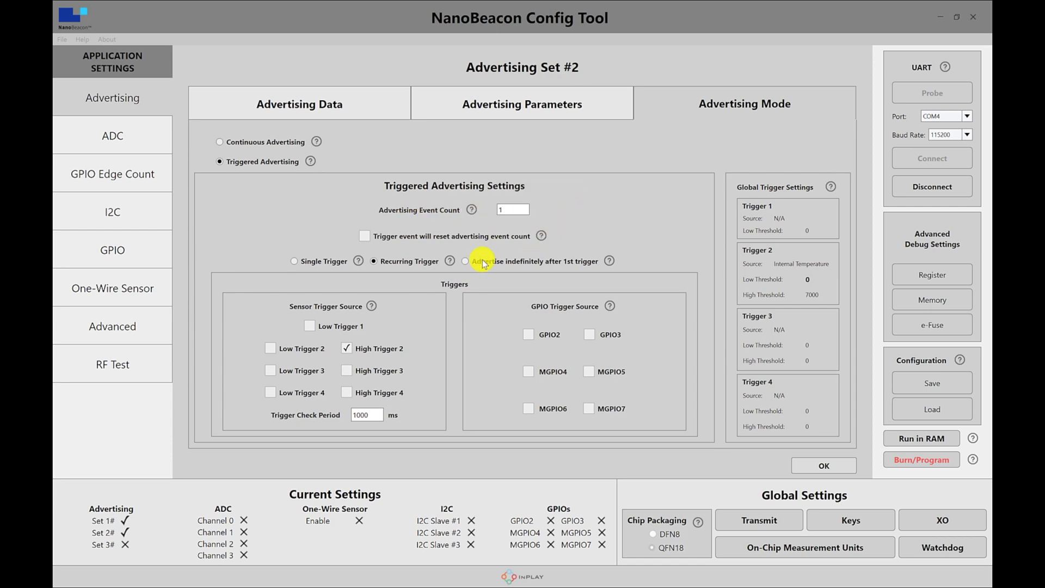